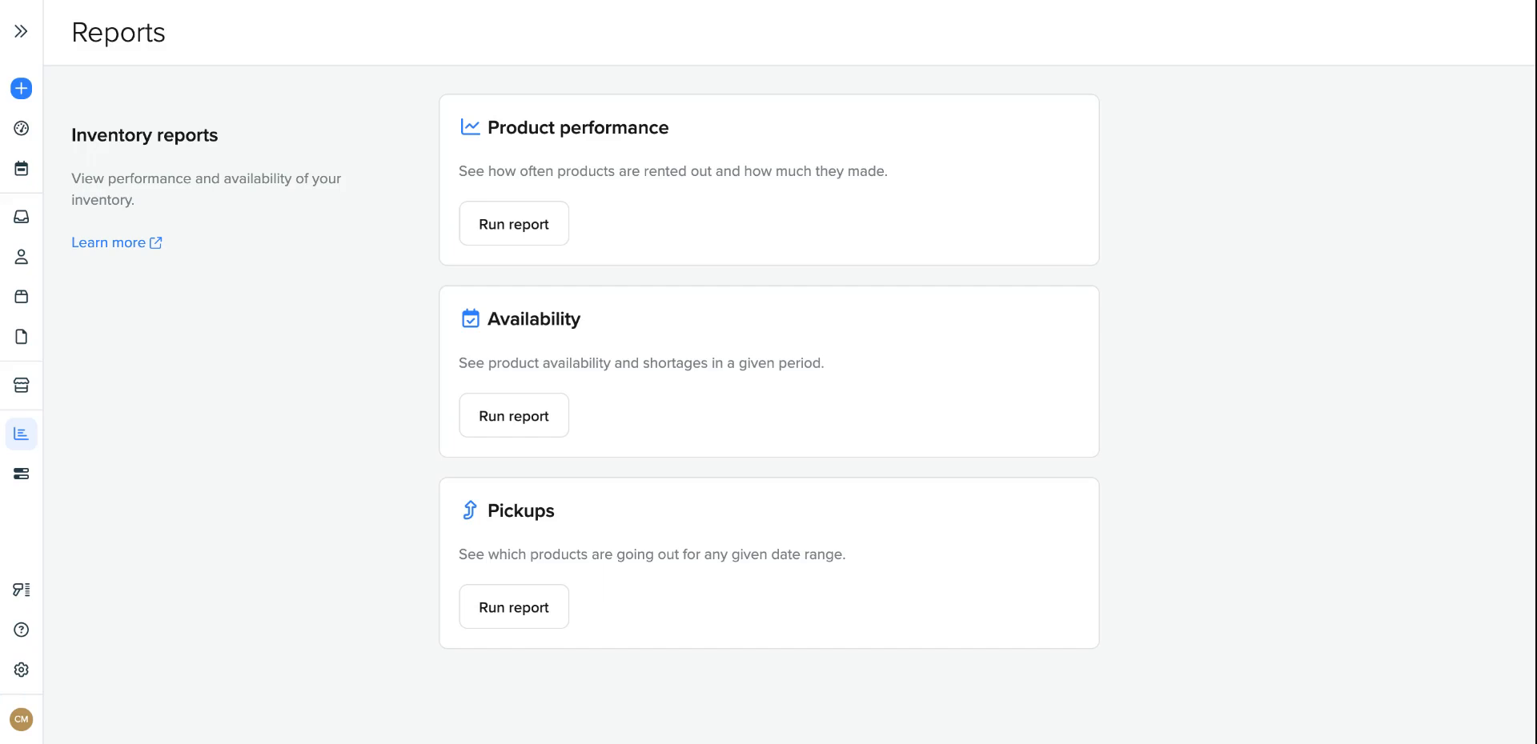
click(21, 128)
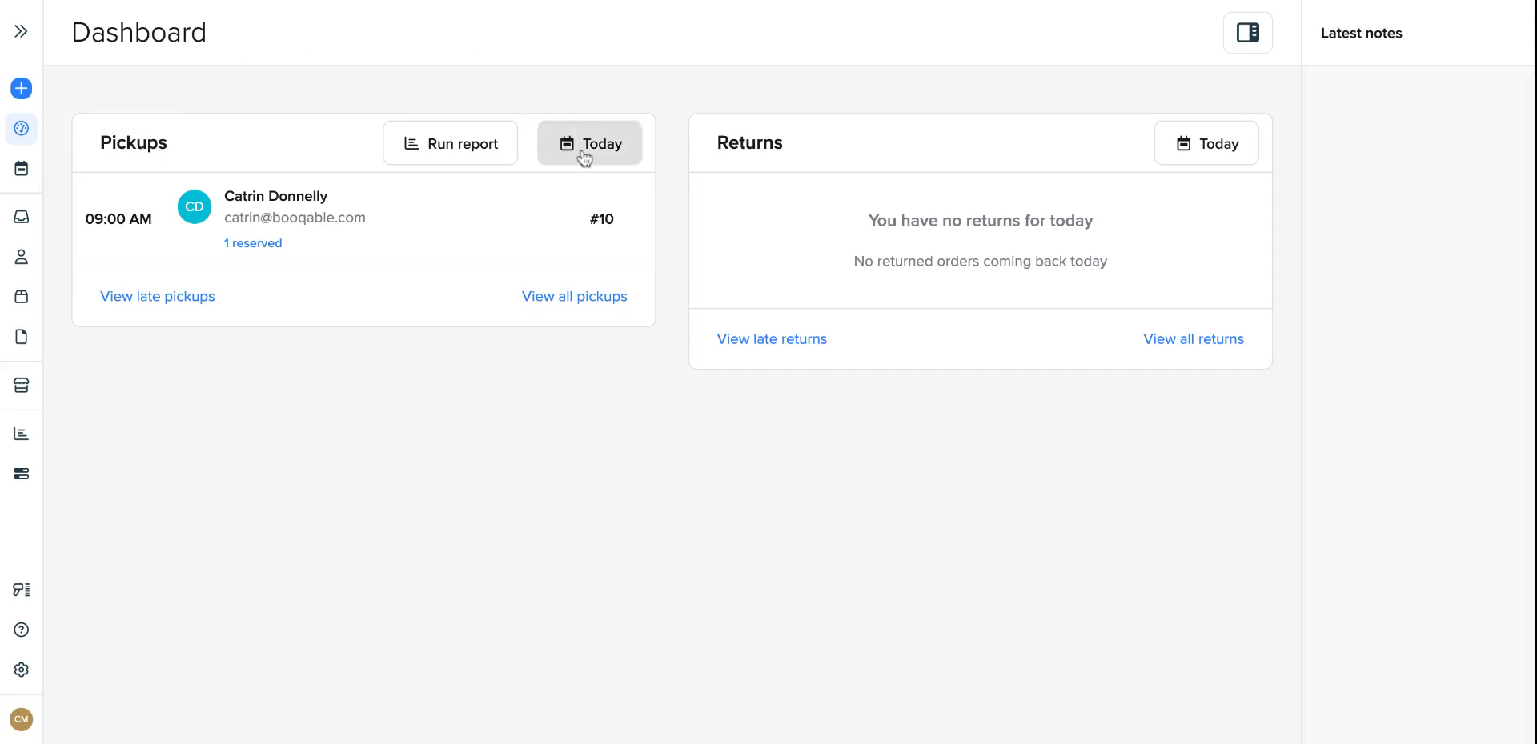
click(589, 143)
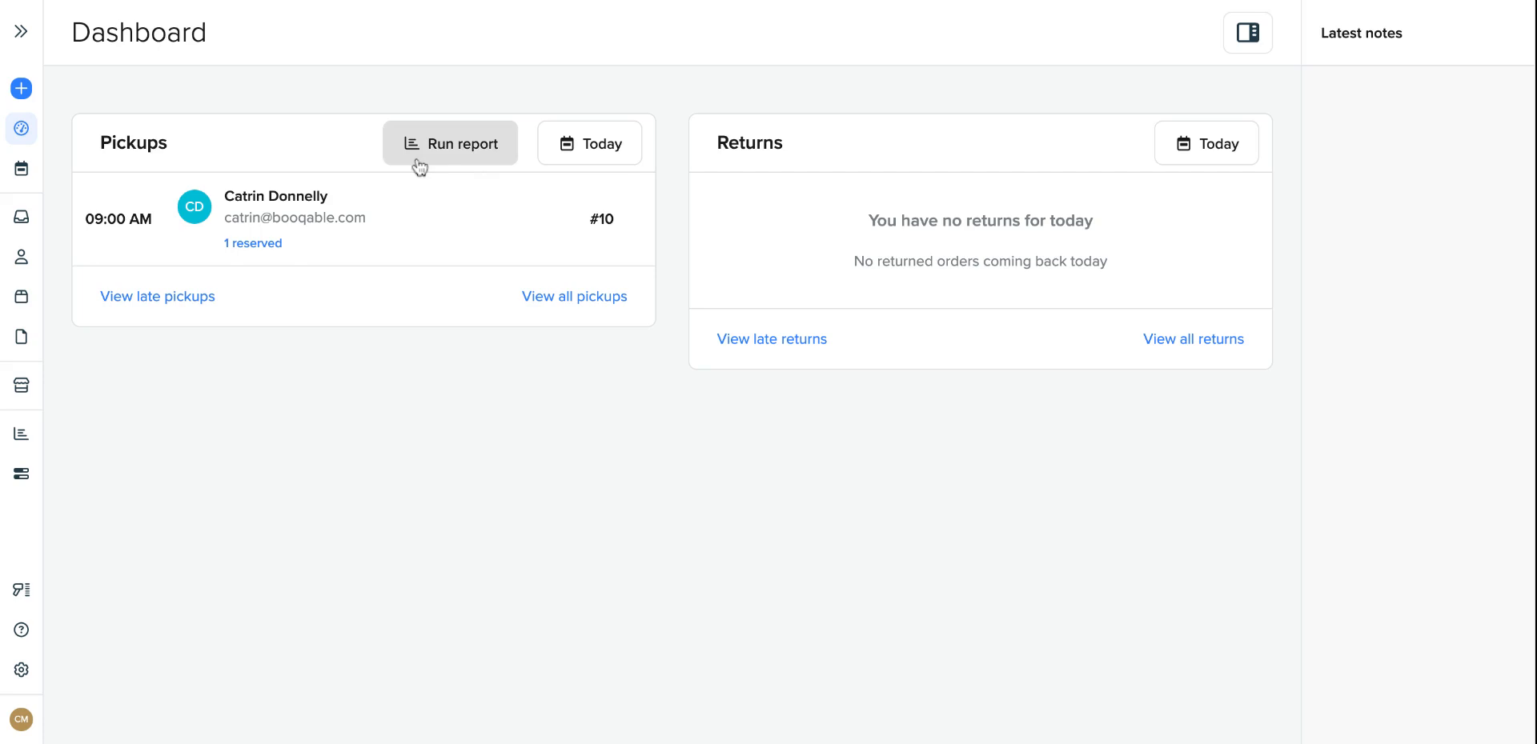
Step: Run the full Pickups report listing orders #8, #9 and #10 with their products
click(450, 142)
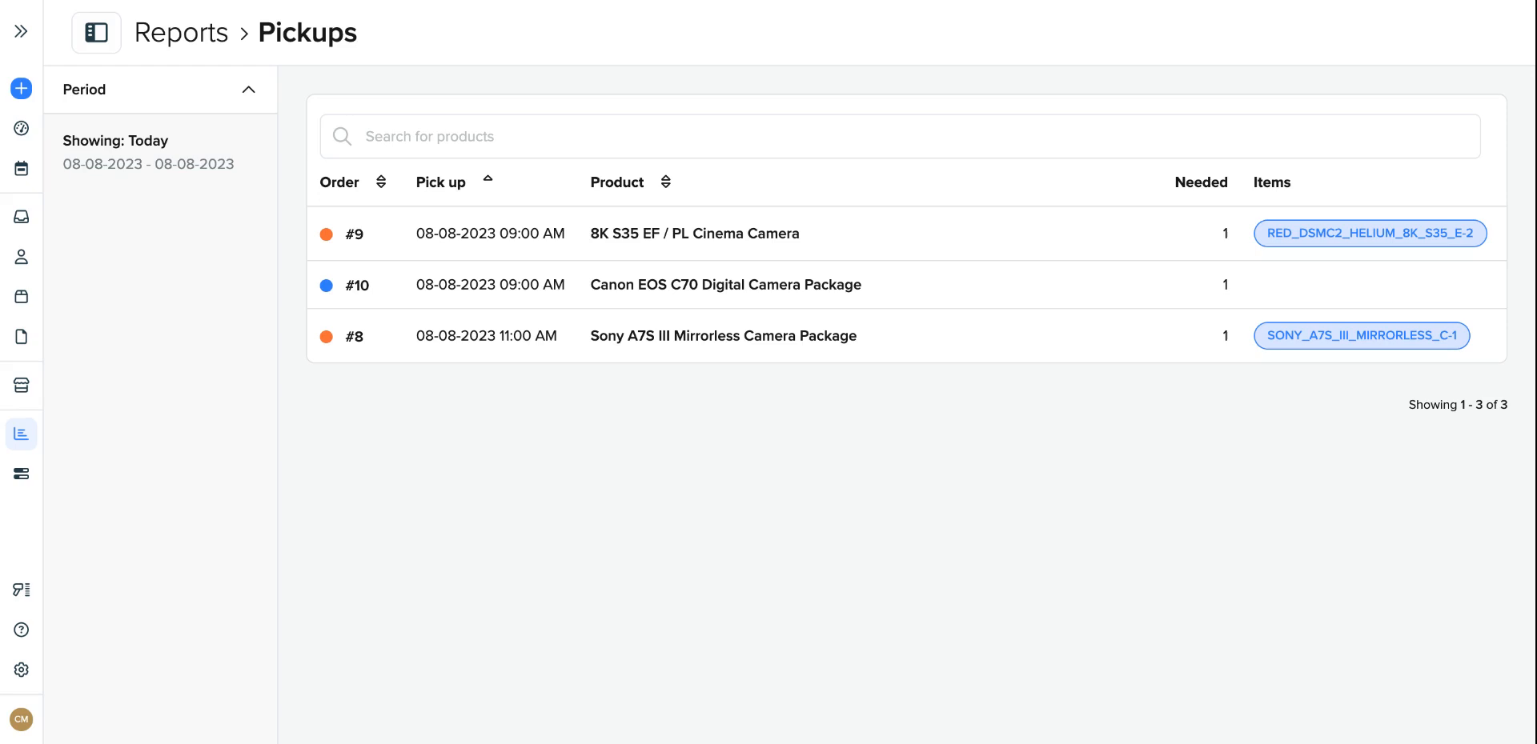
mouse_move(505, 420)
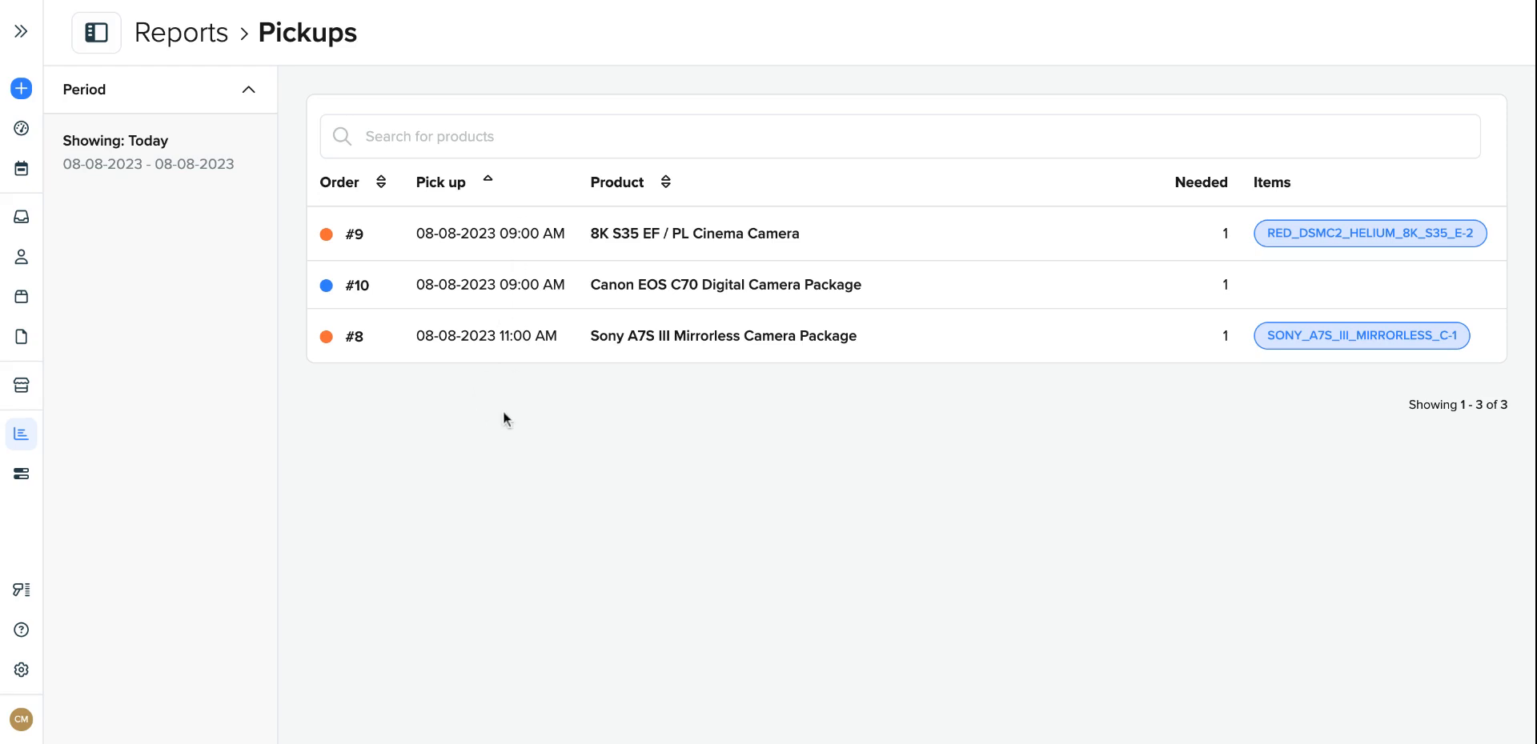
mouse_move(409, 371)
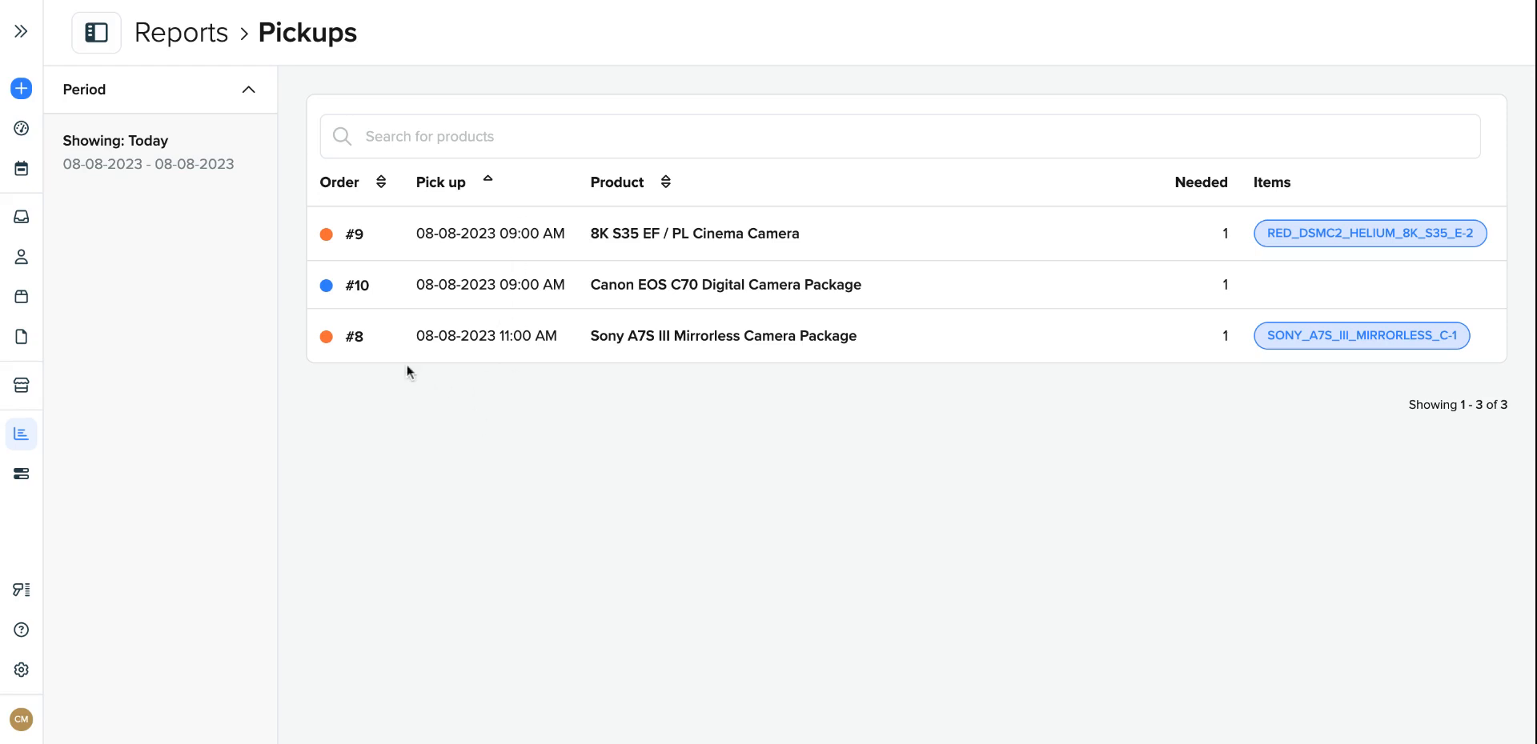
mouse_move(213, 156)
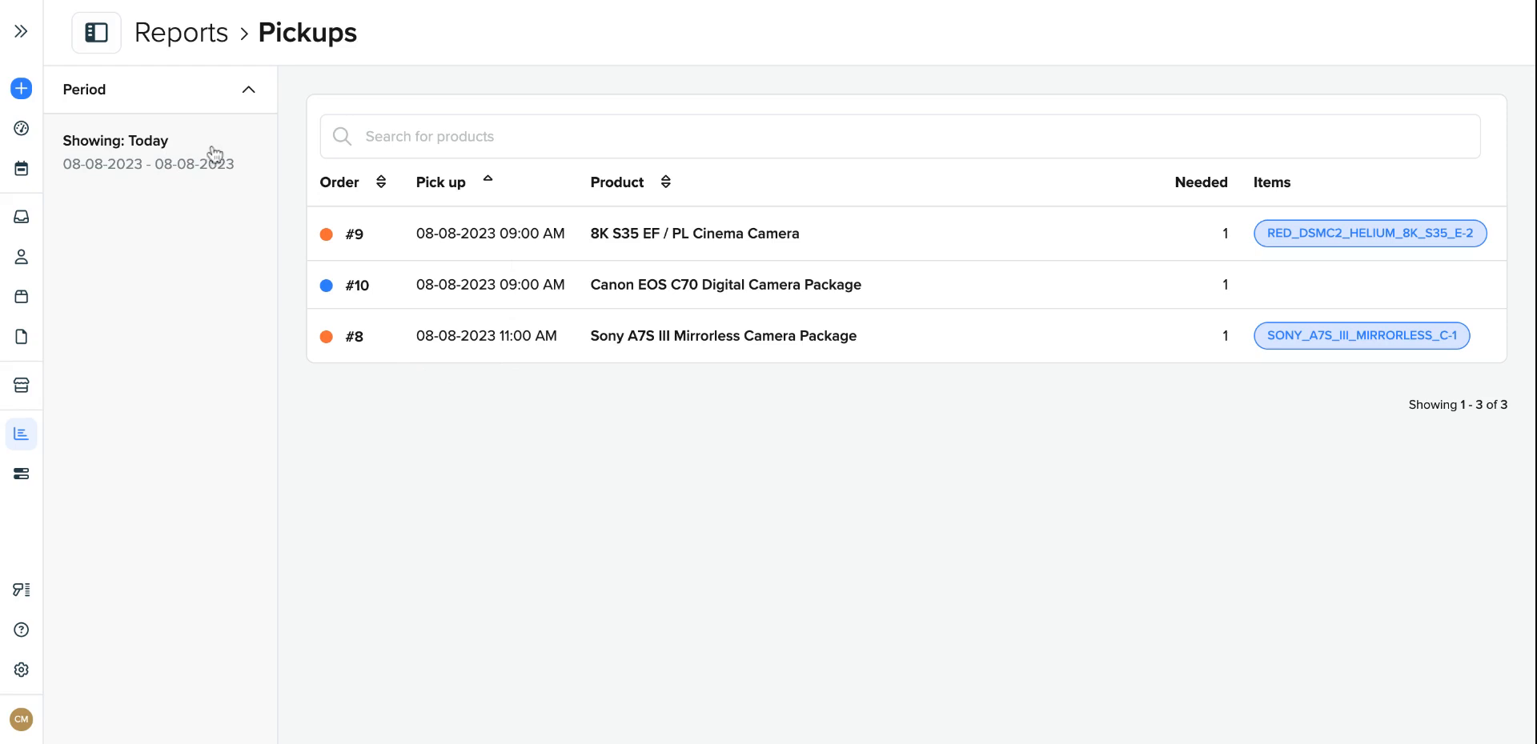
mouse_move(352, 192)
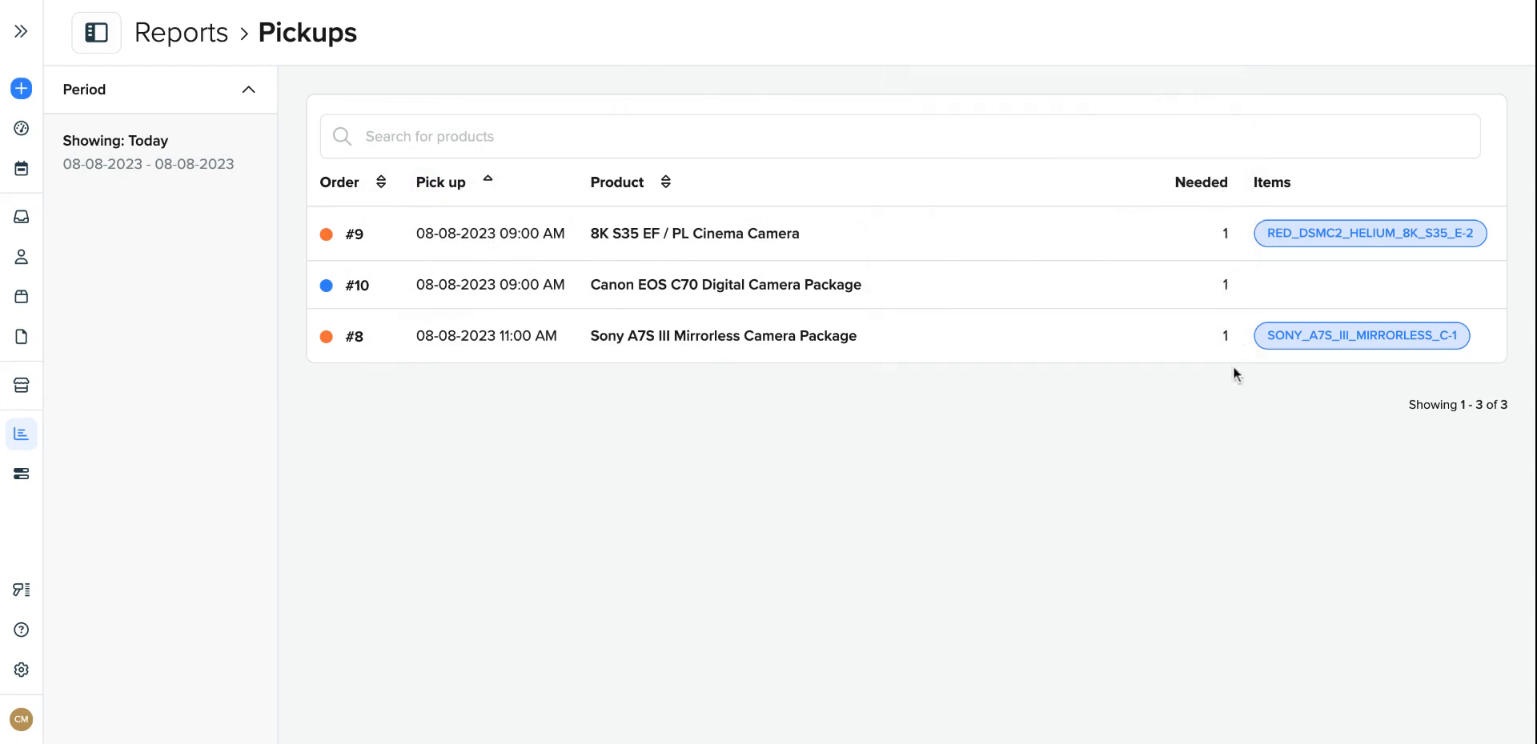
click(1361, 335)
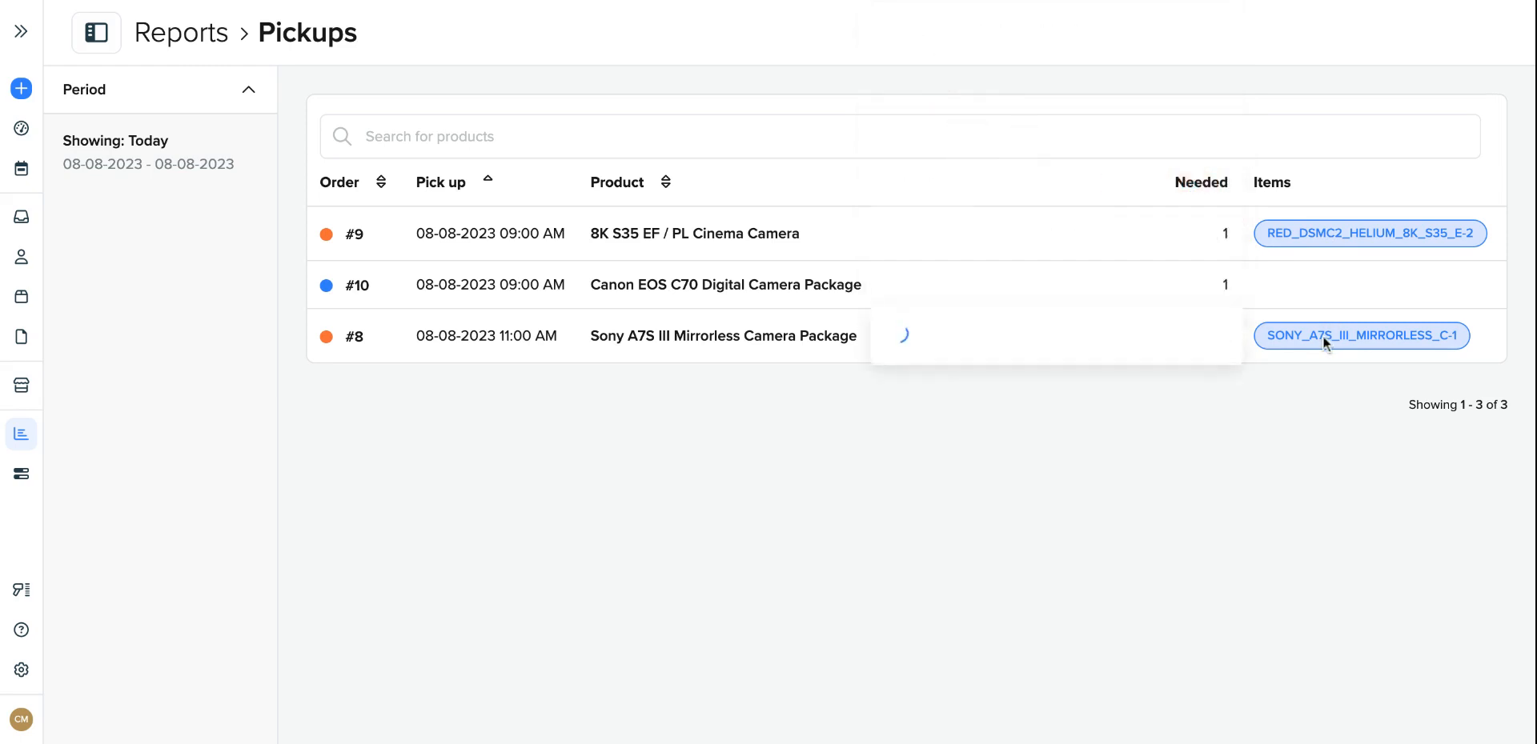
click(1361, 334)
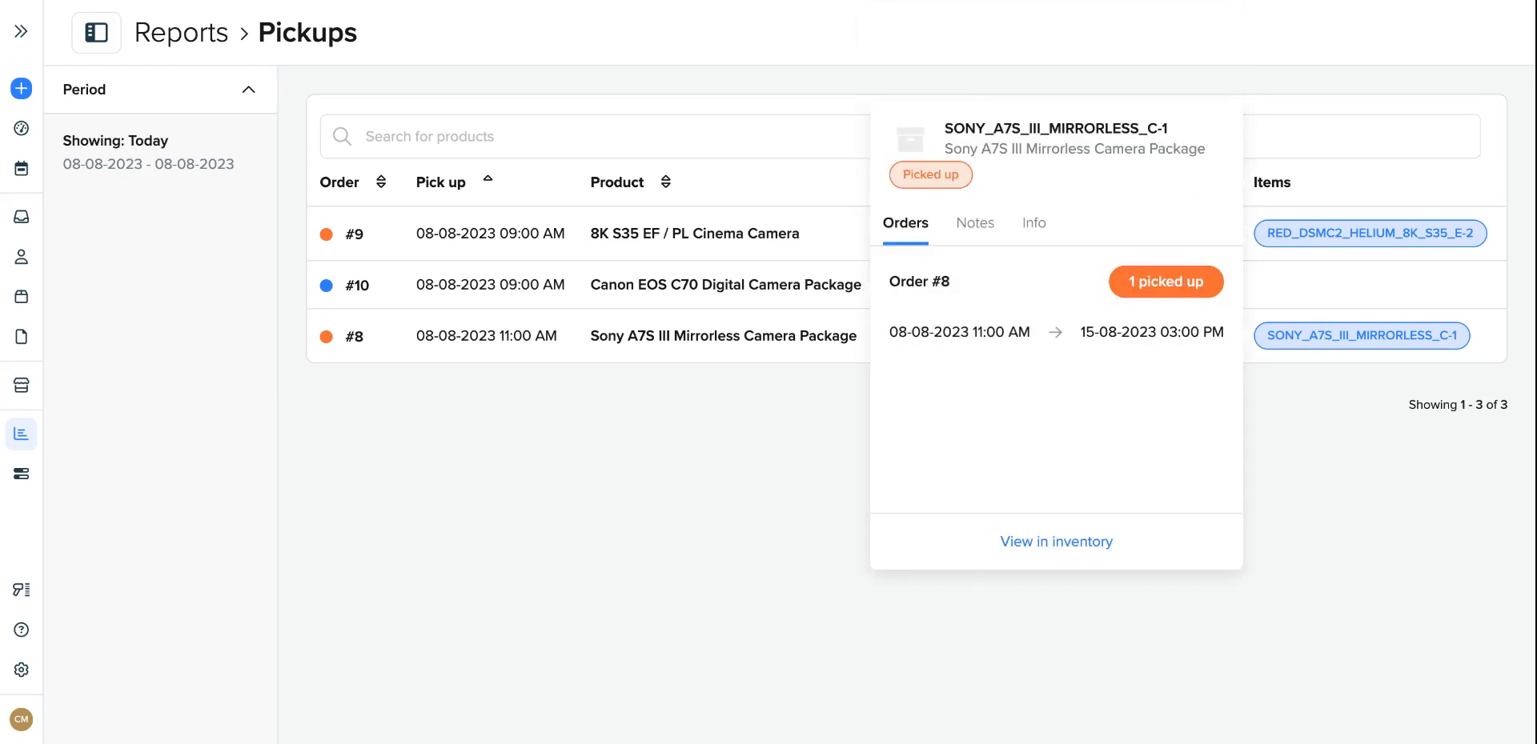
click(650, 450)
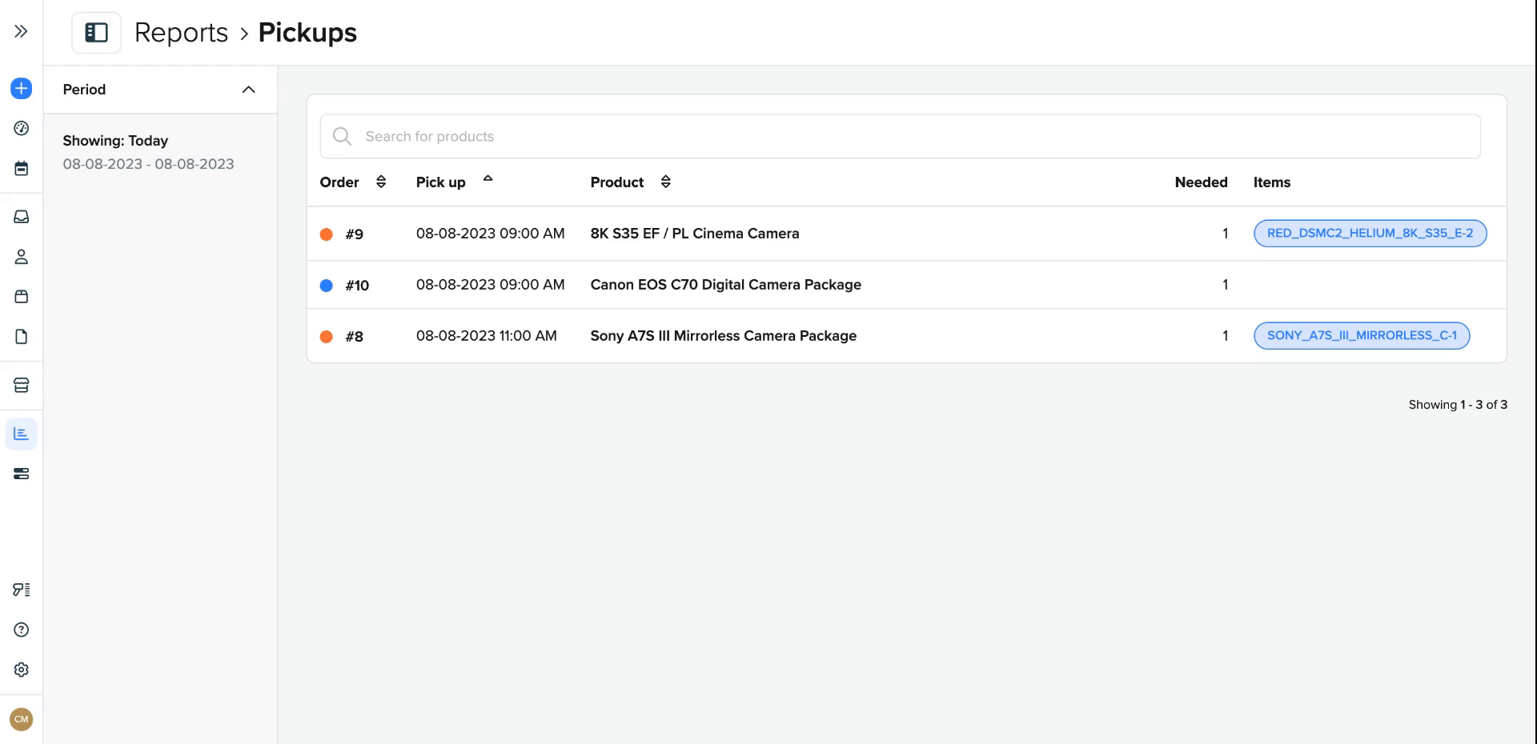
mouse_move(501, 527)
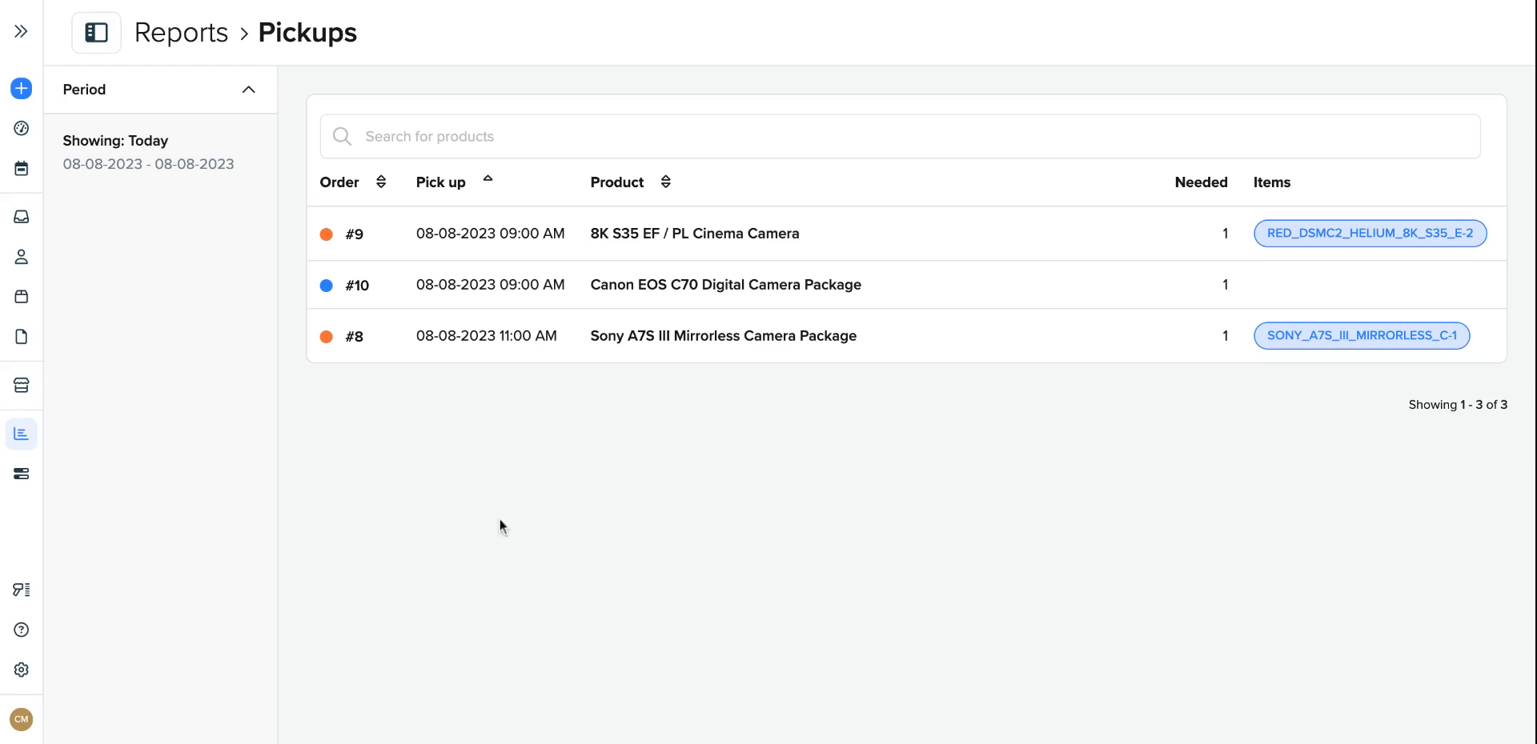
mouse_move(614, 201)
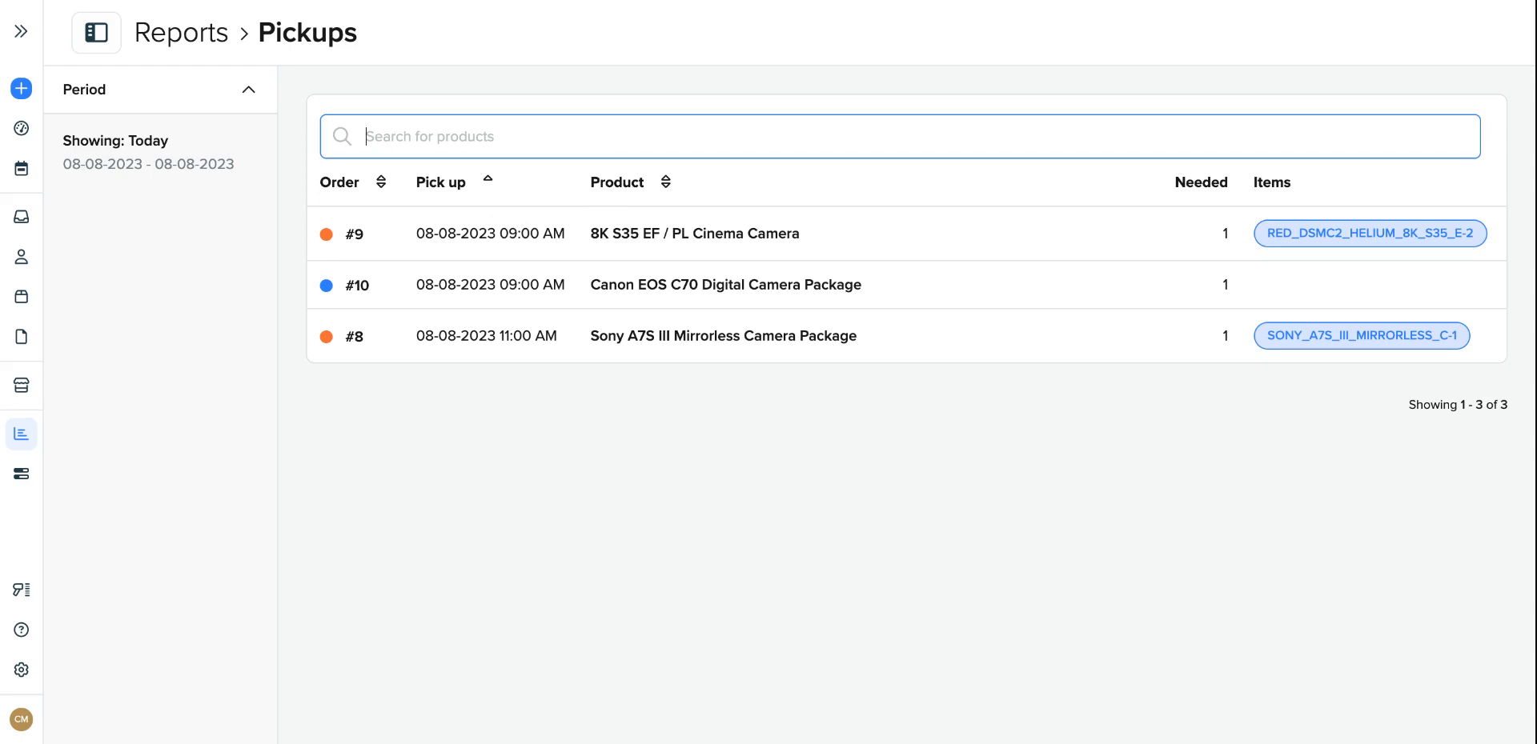
mouse_move(467, 395)
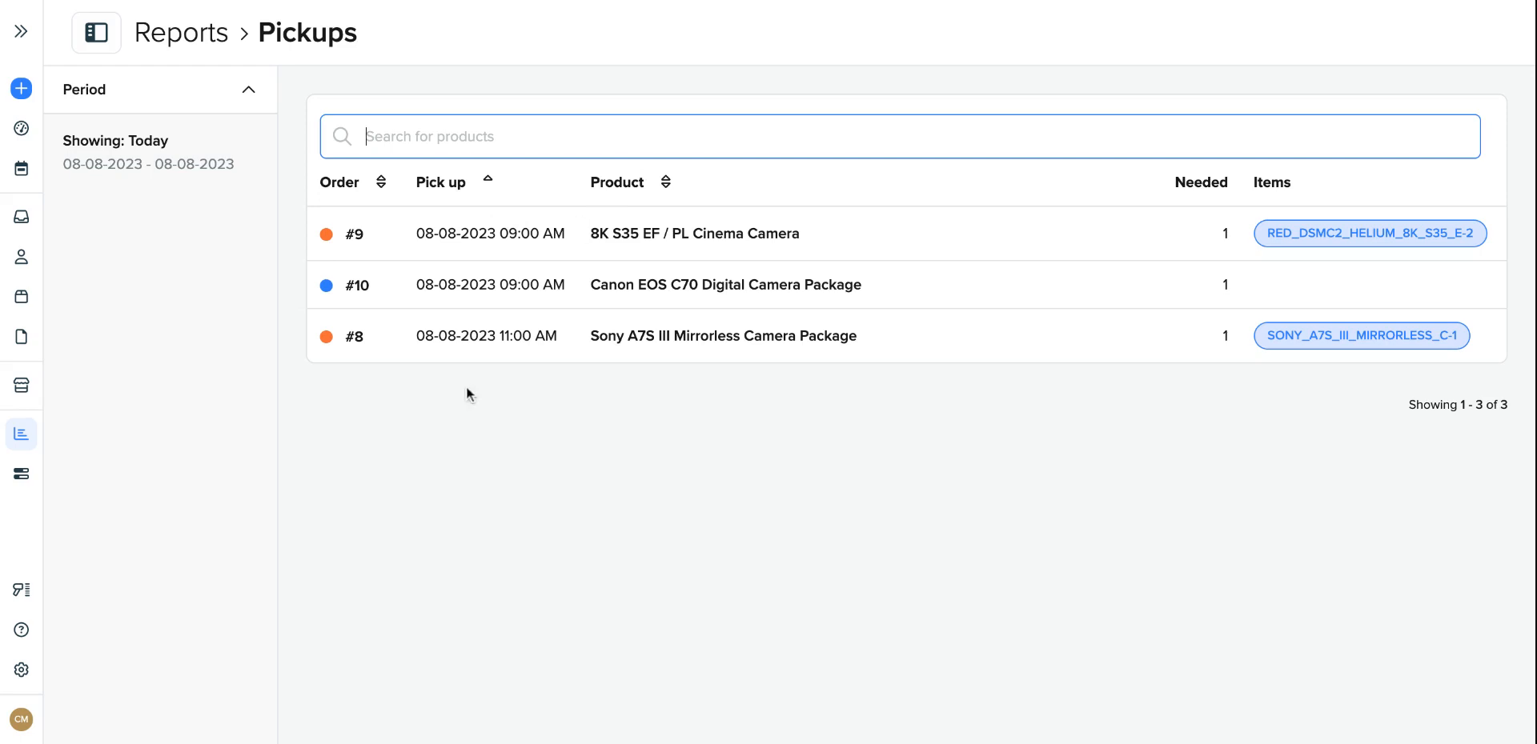
Step: Return to the Reports overview listing product performance, availability and pickups
click(20, 434)
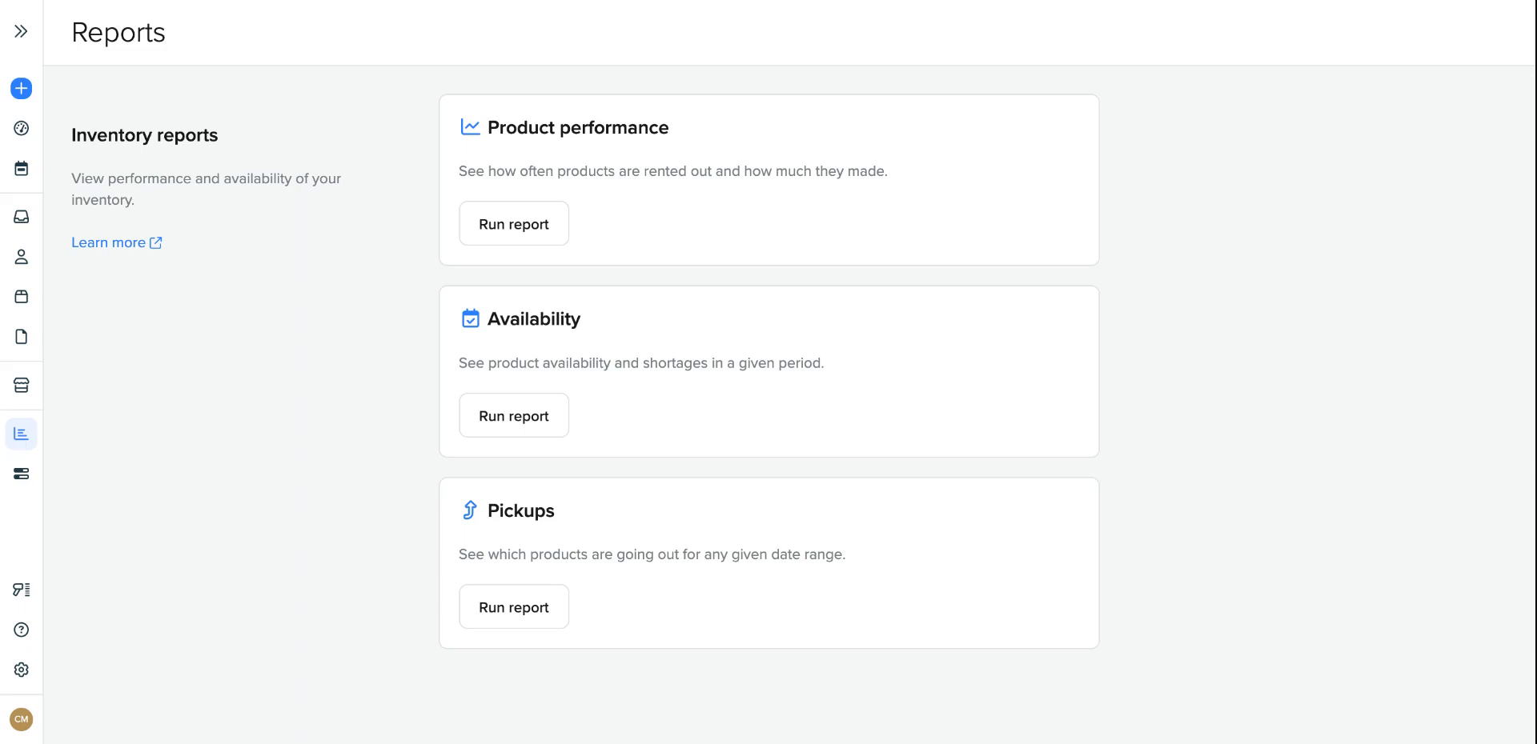
mouse_move(206, 390)
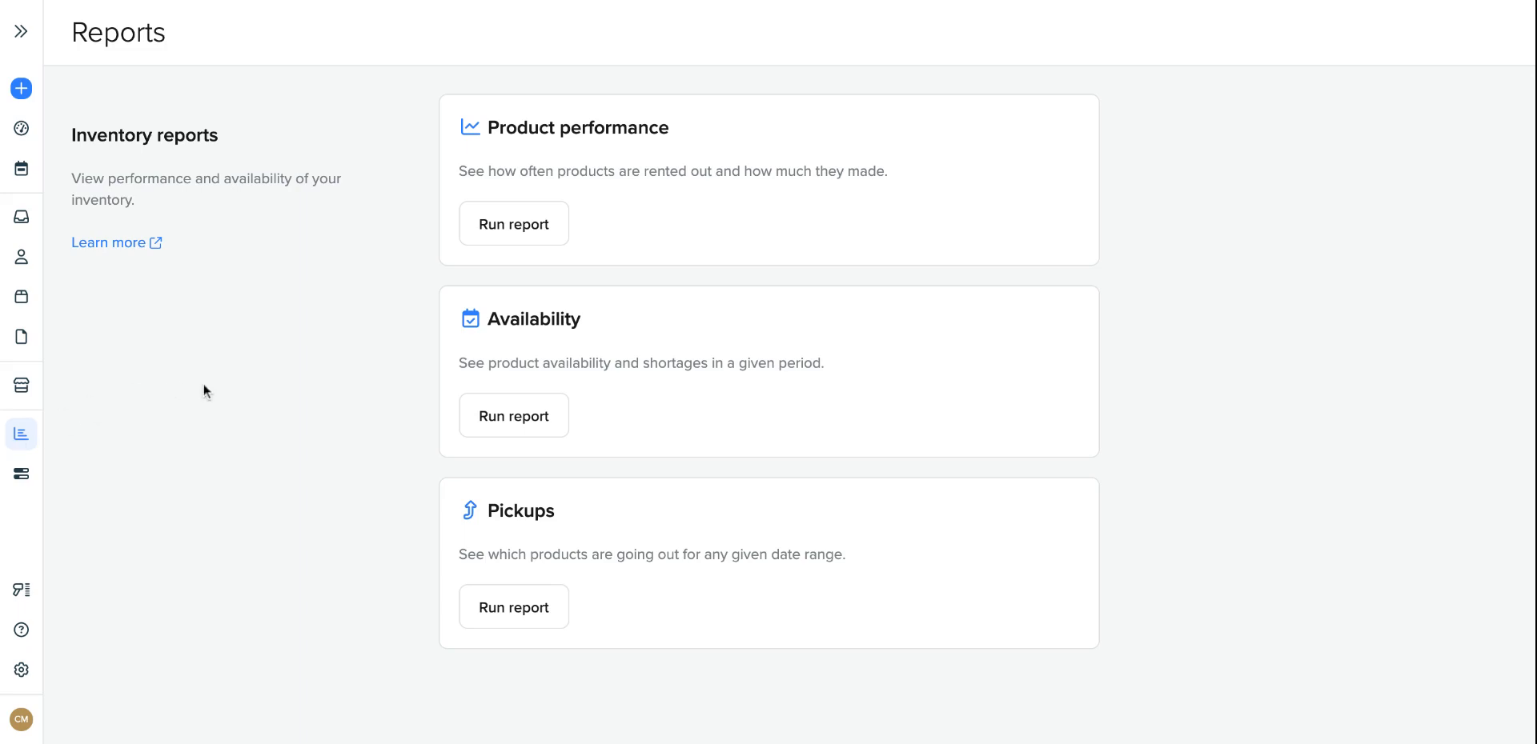
mouse_move(632, 213)
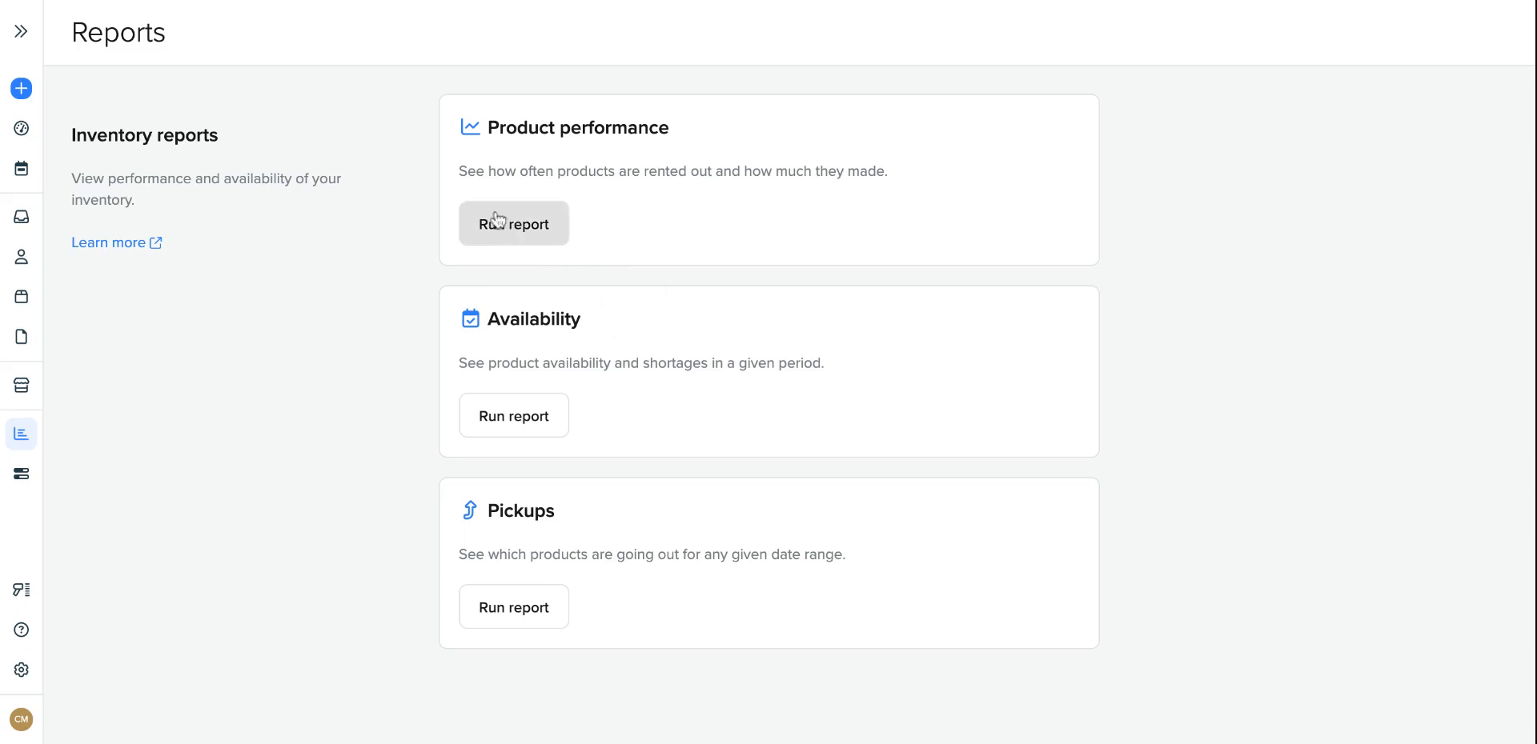
Step: Run Product performance with revenue by Orders for the period Today
click(513, 224)
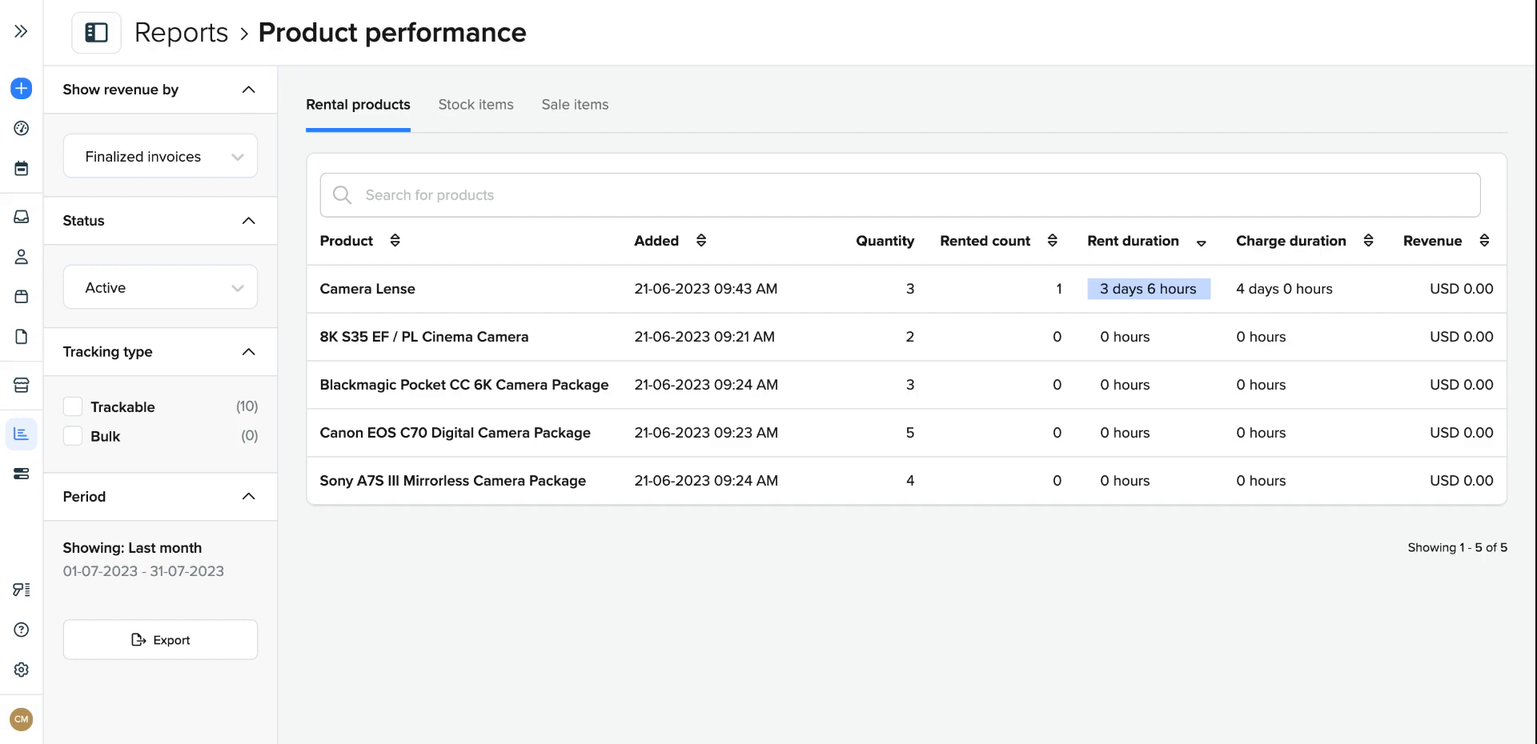
click(158, 155)
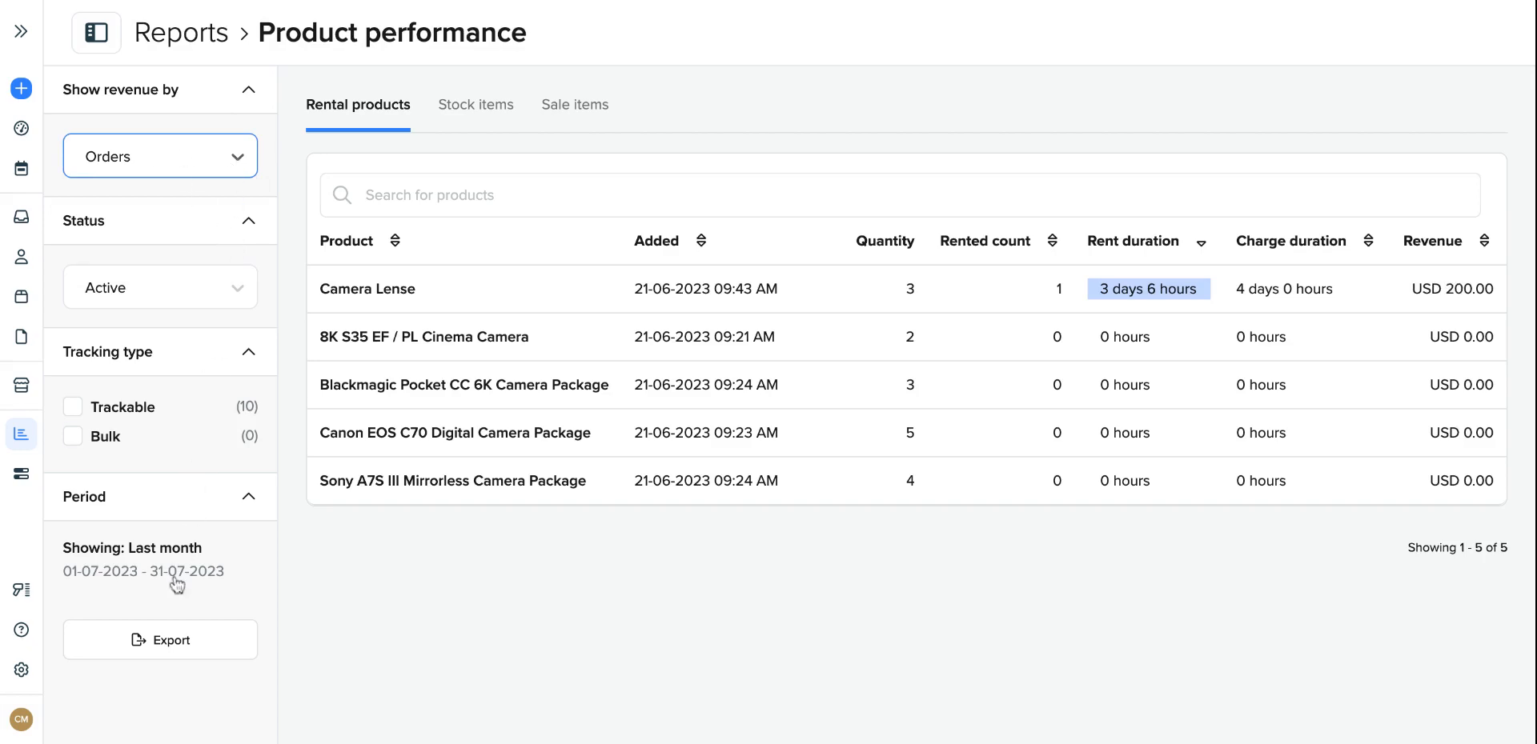
click(142, 572)
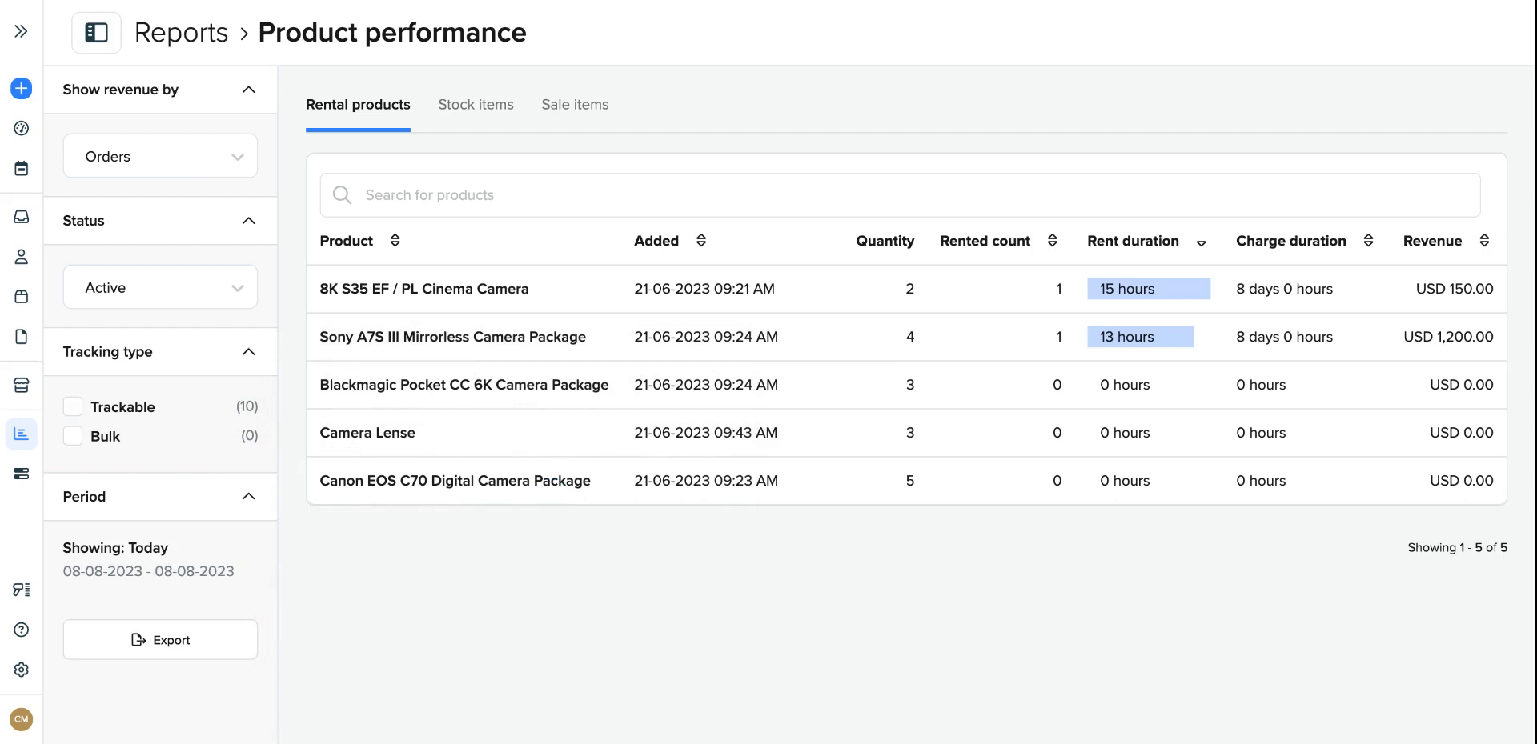
mouse_move(659, 670)
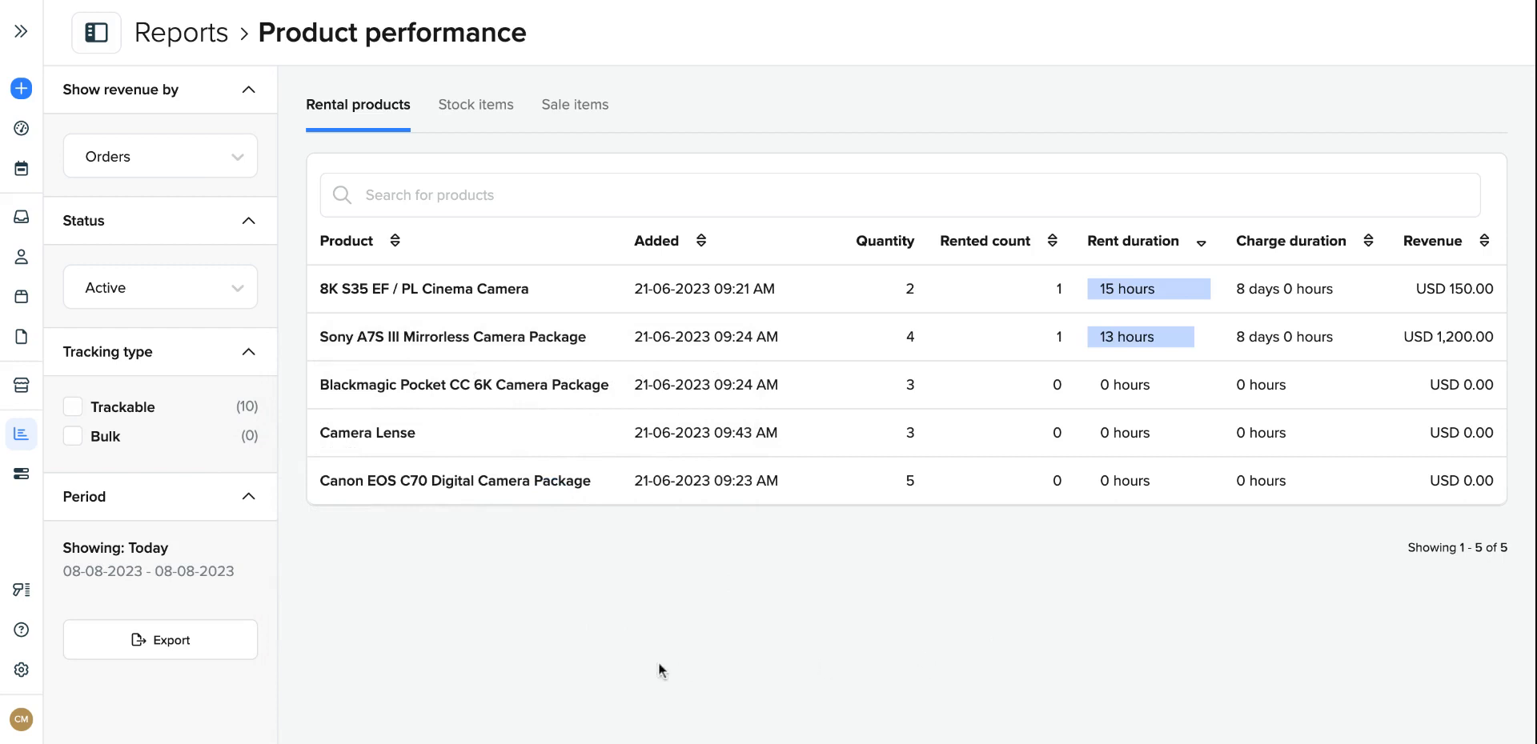
mouse_move(302, 640)
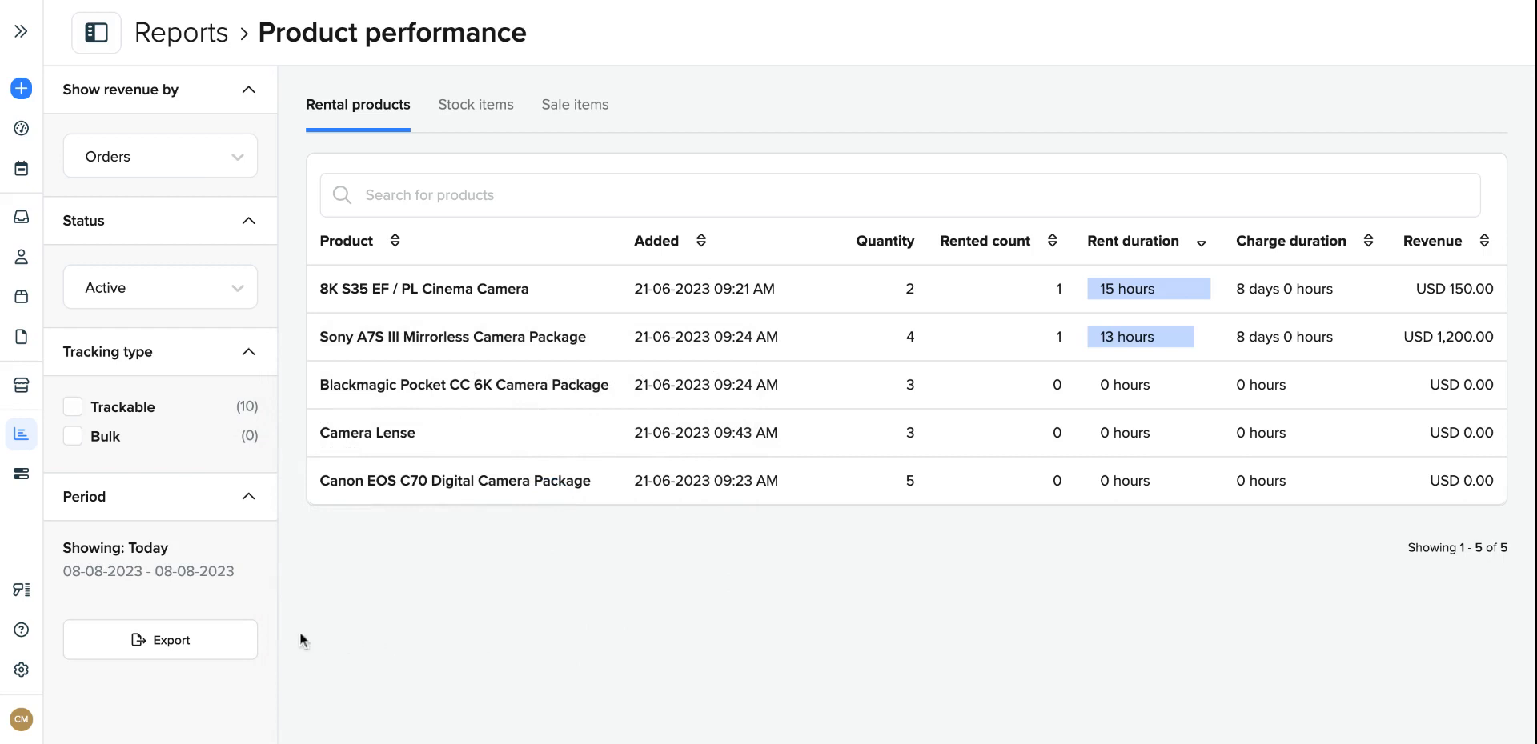
mouse_move(162, 571)
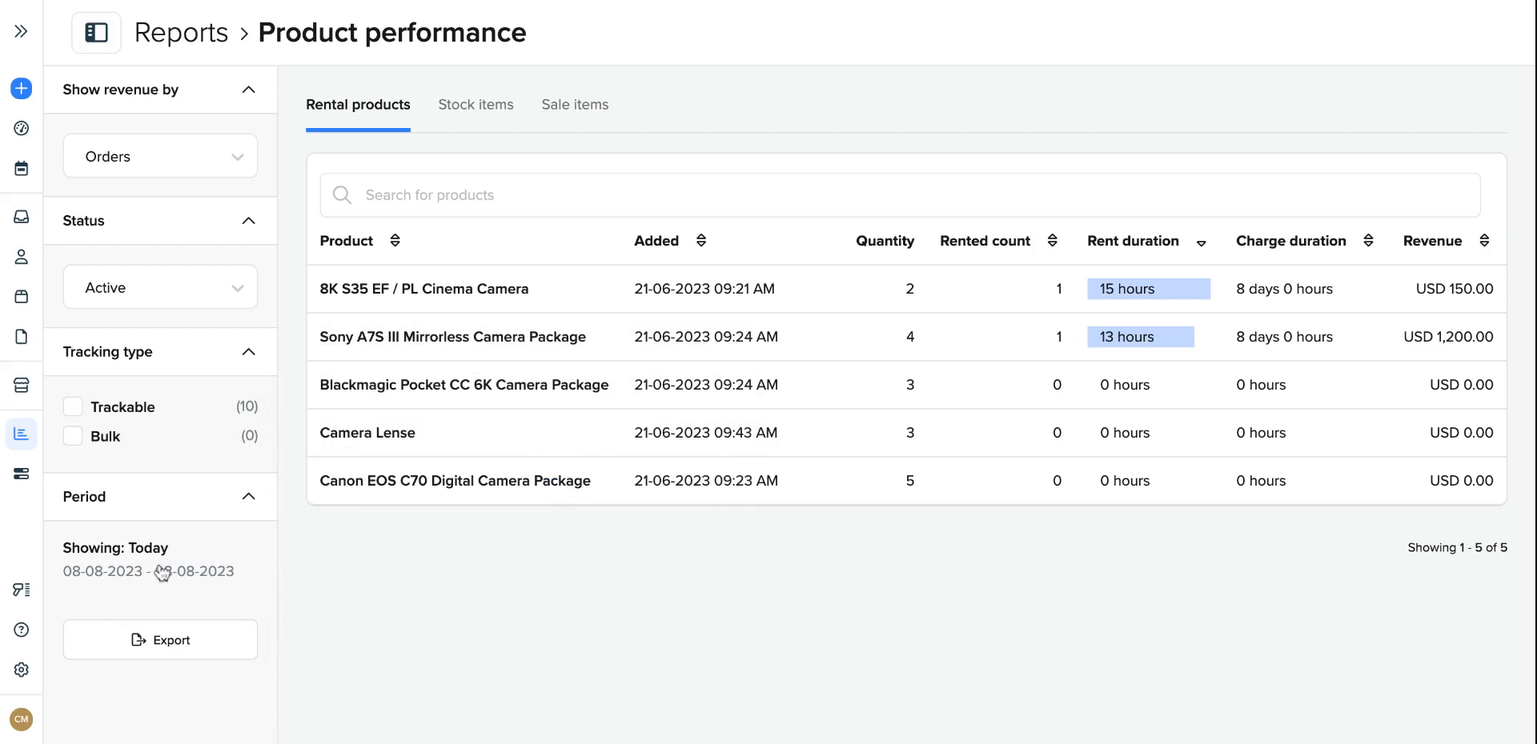
mouse_move(203, 226)
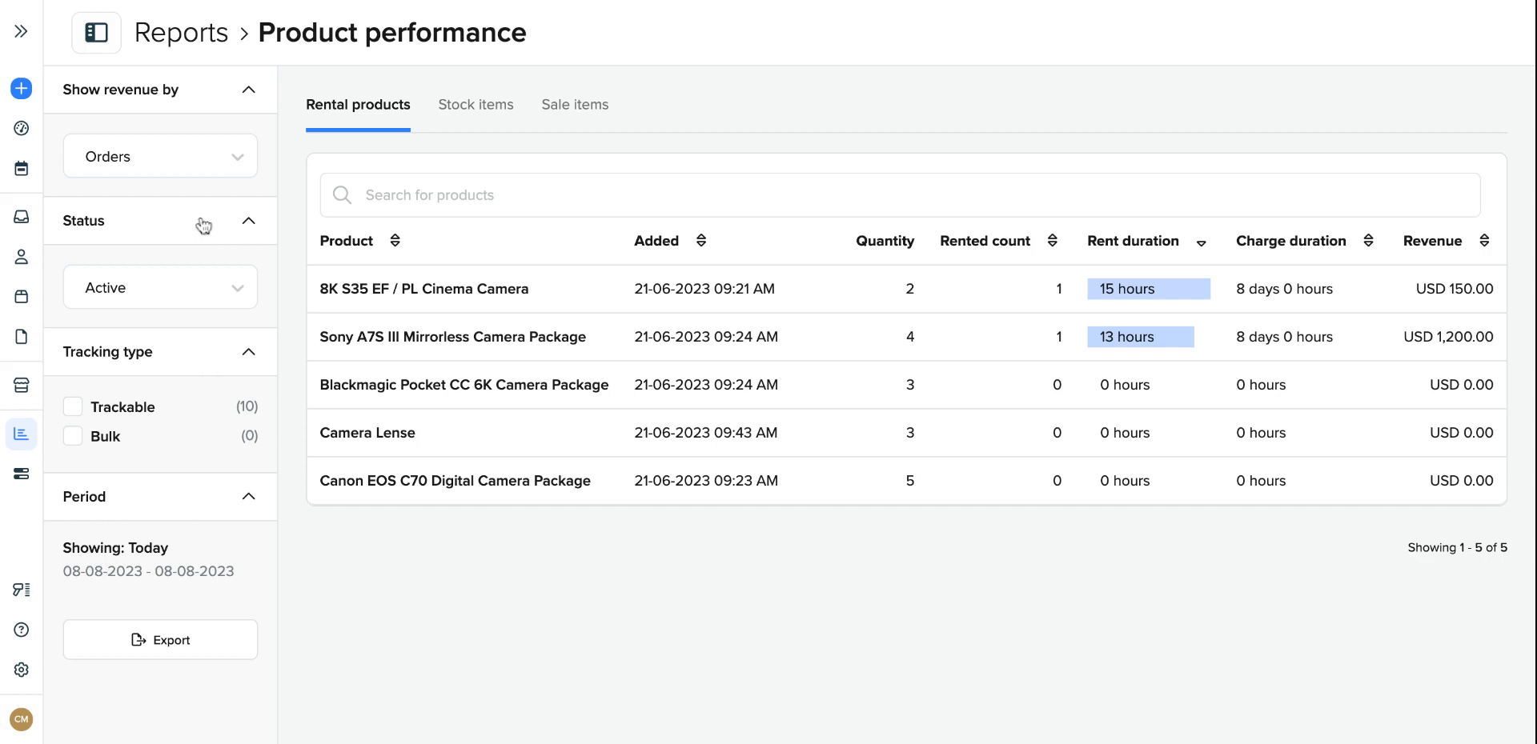
click(161, 155)
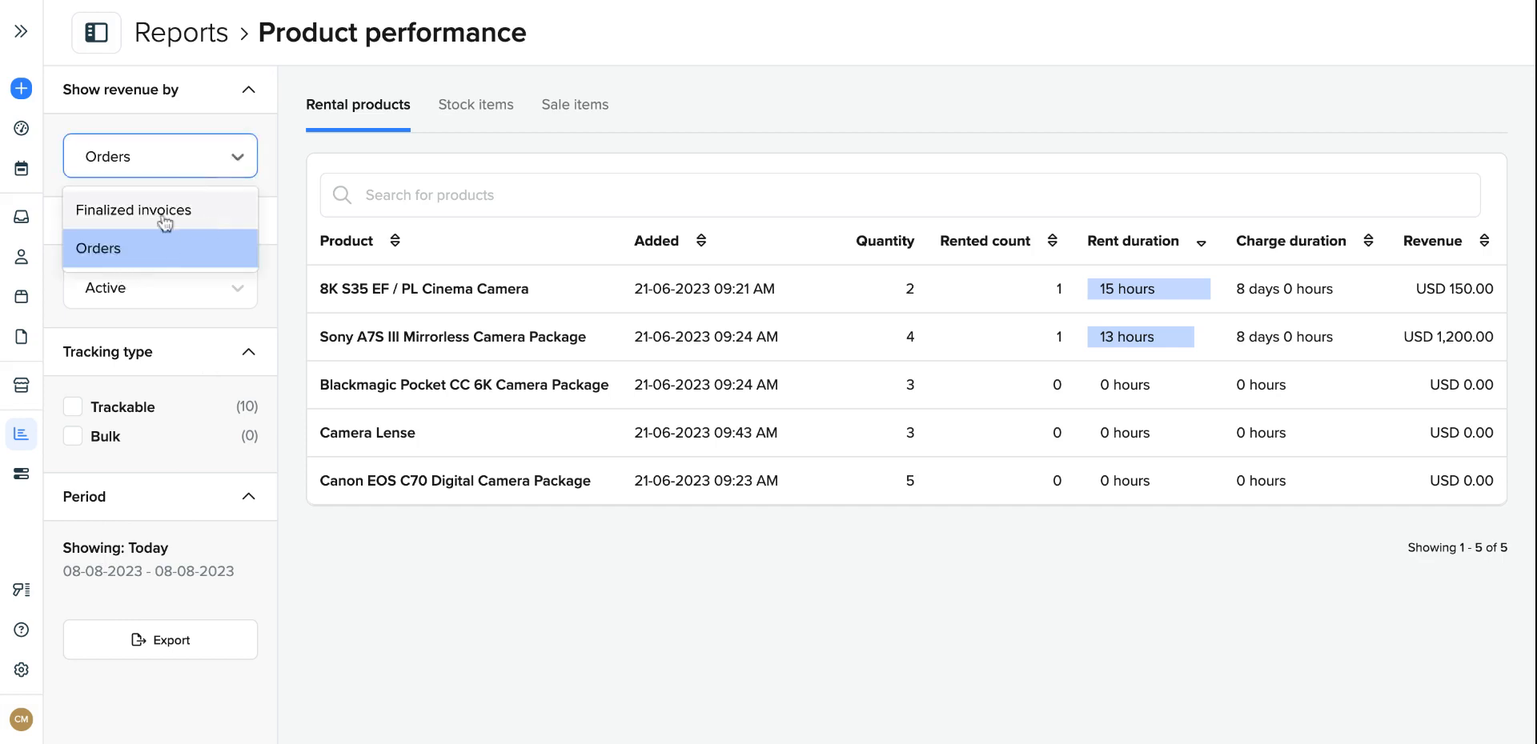
mouse_move(171, 213)
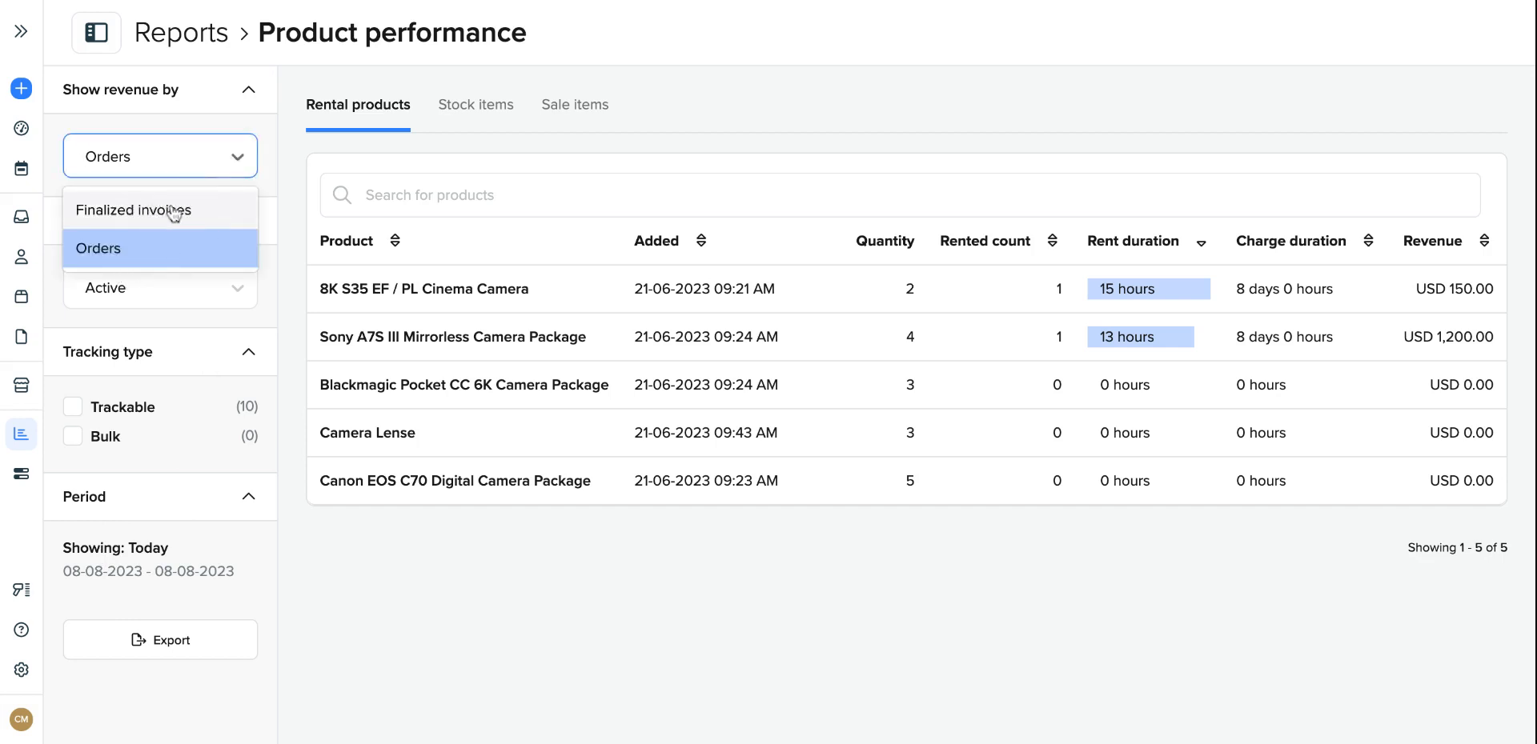
mouse_move(298, 139)
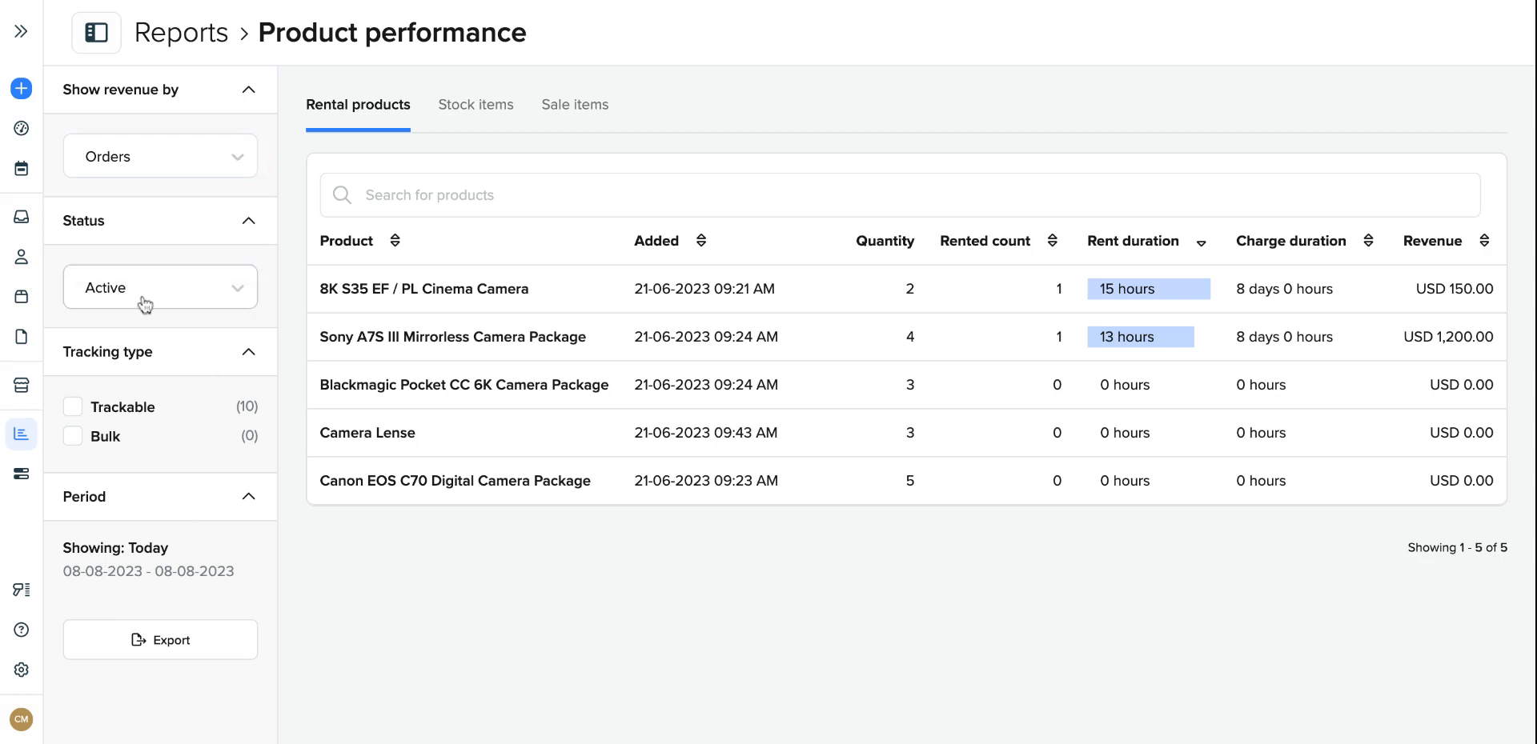
click(160, 287)
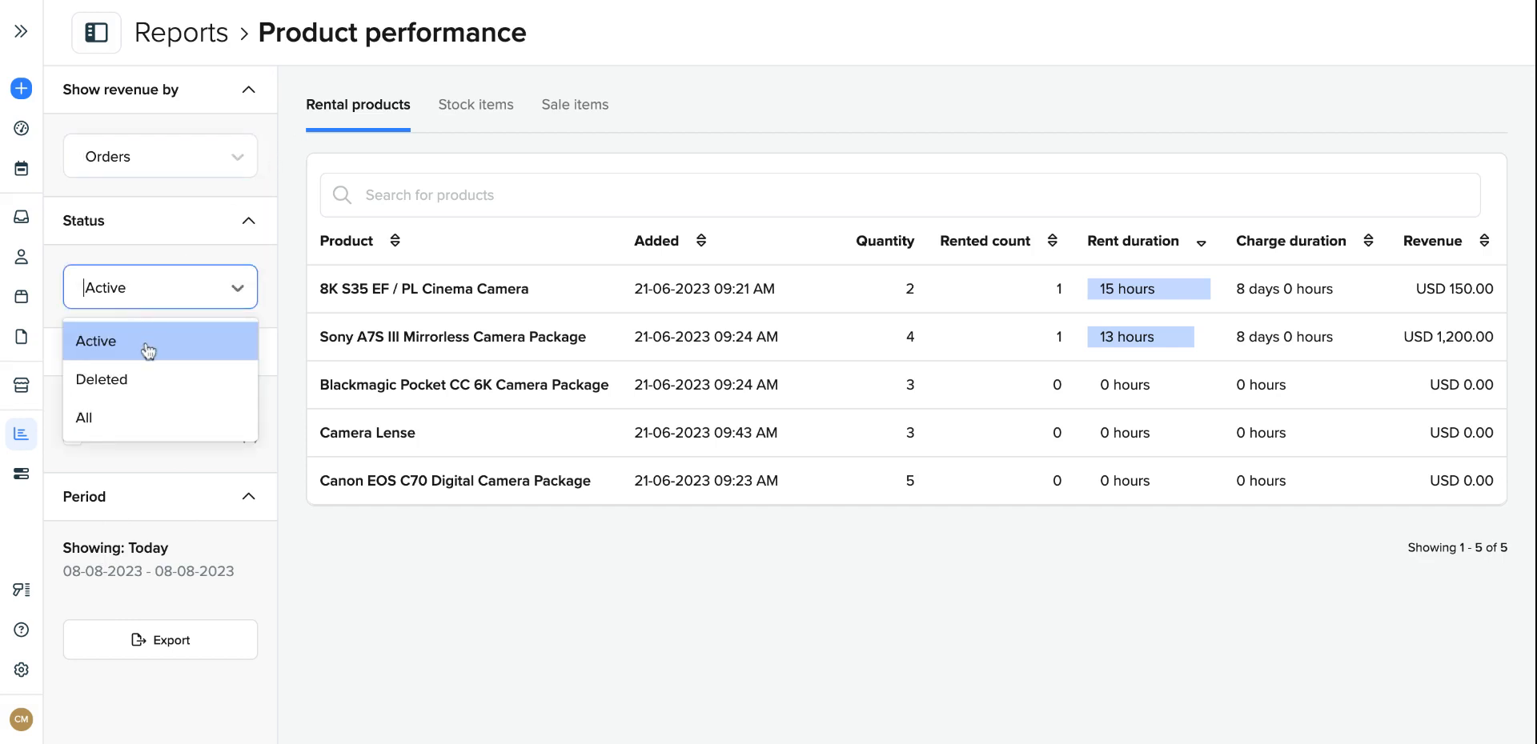
mouse_move(128, 379)
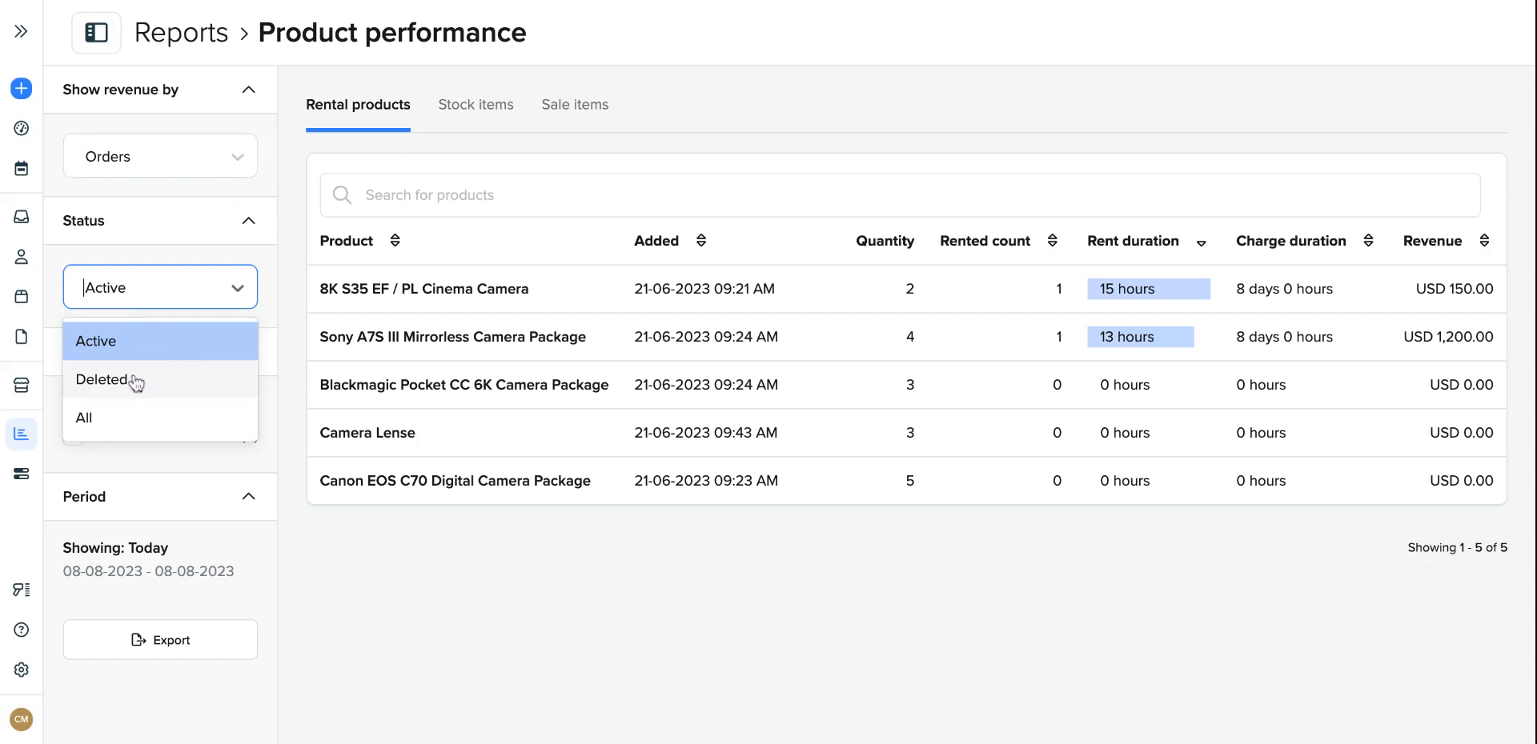
mouse_move(192, 390)
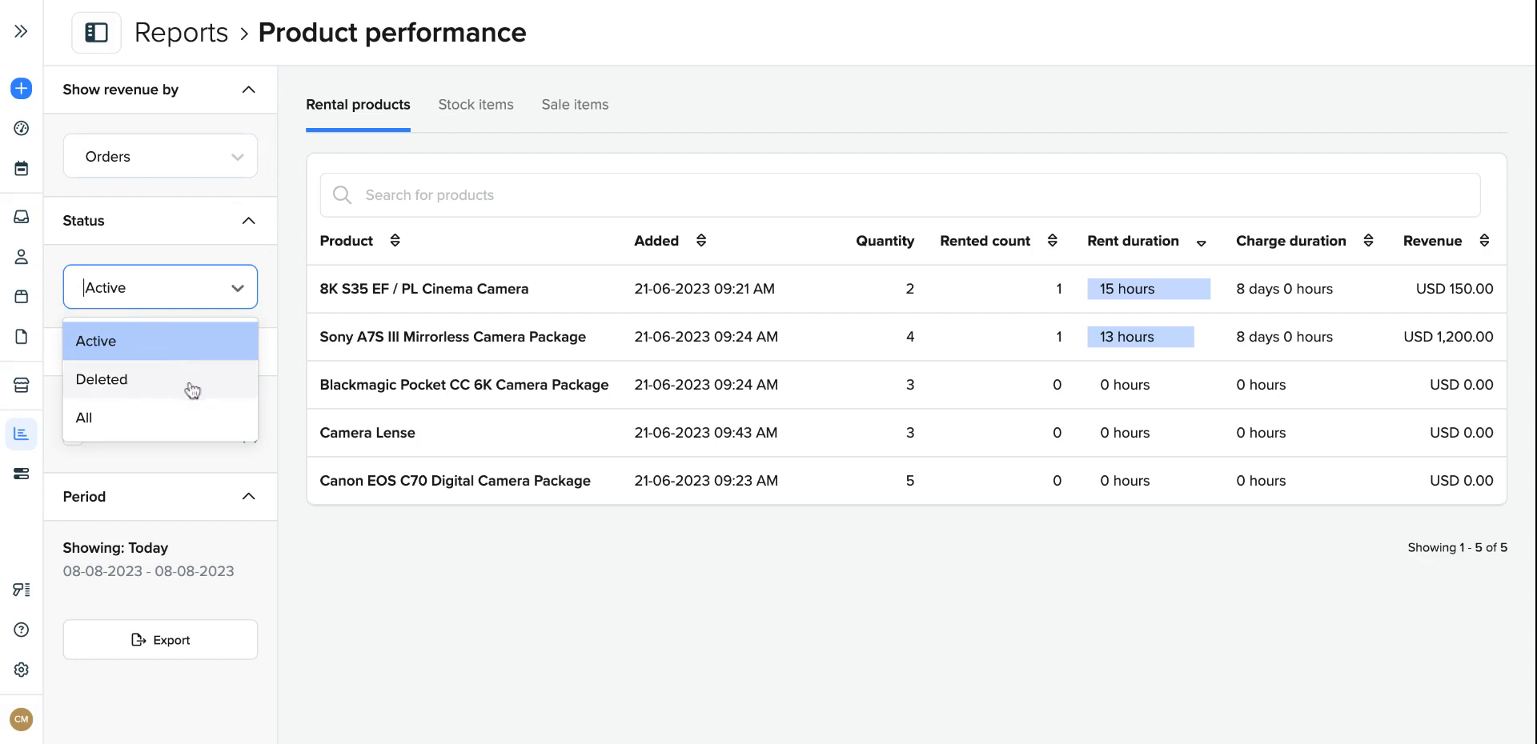
mouse_move(191, 391)
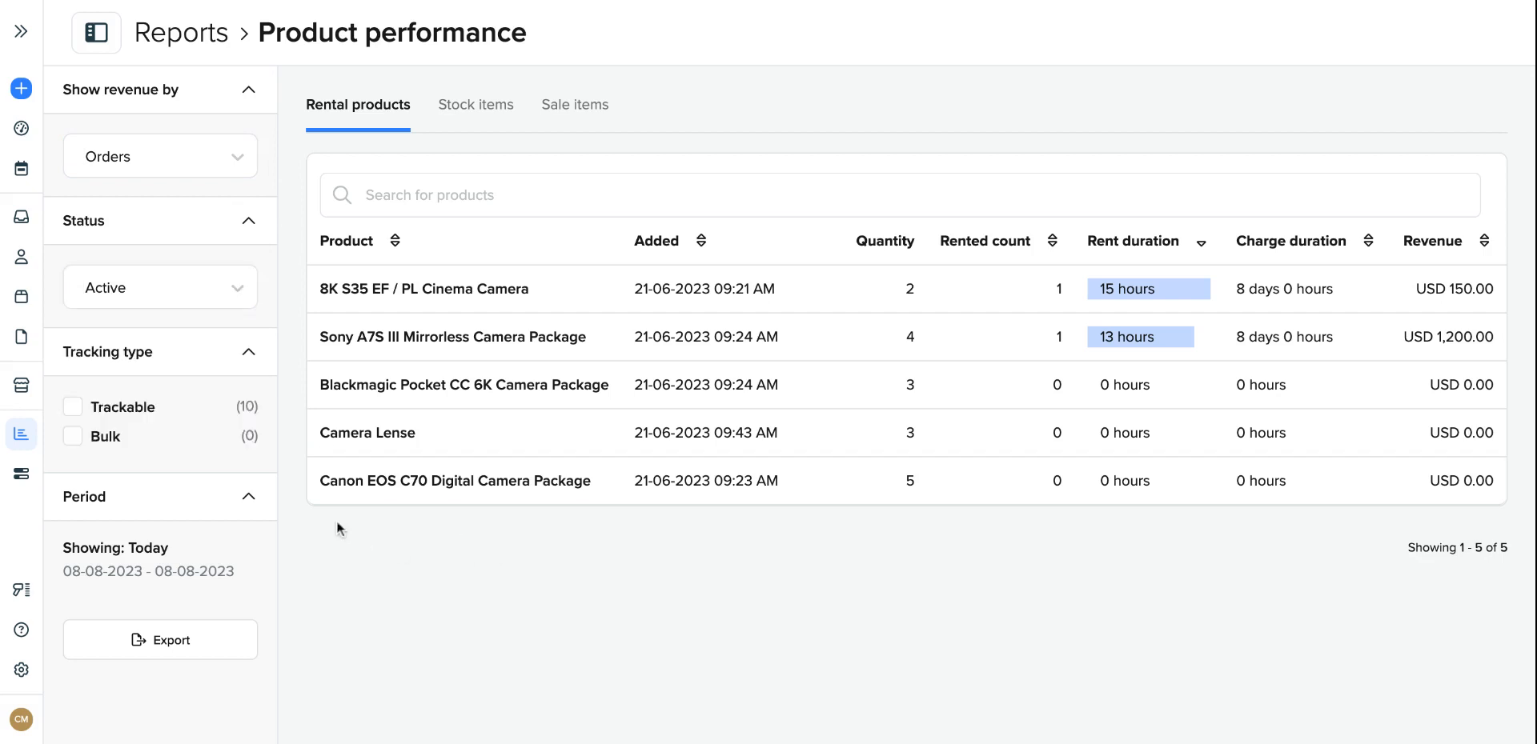
mouse_move(128, 480)
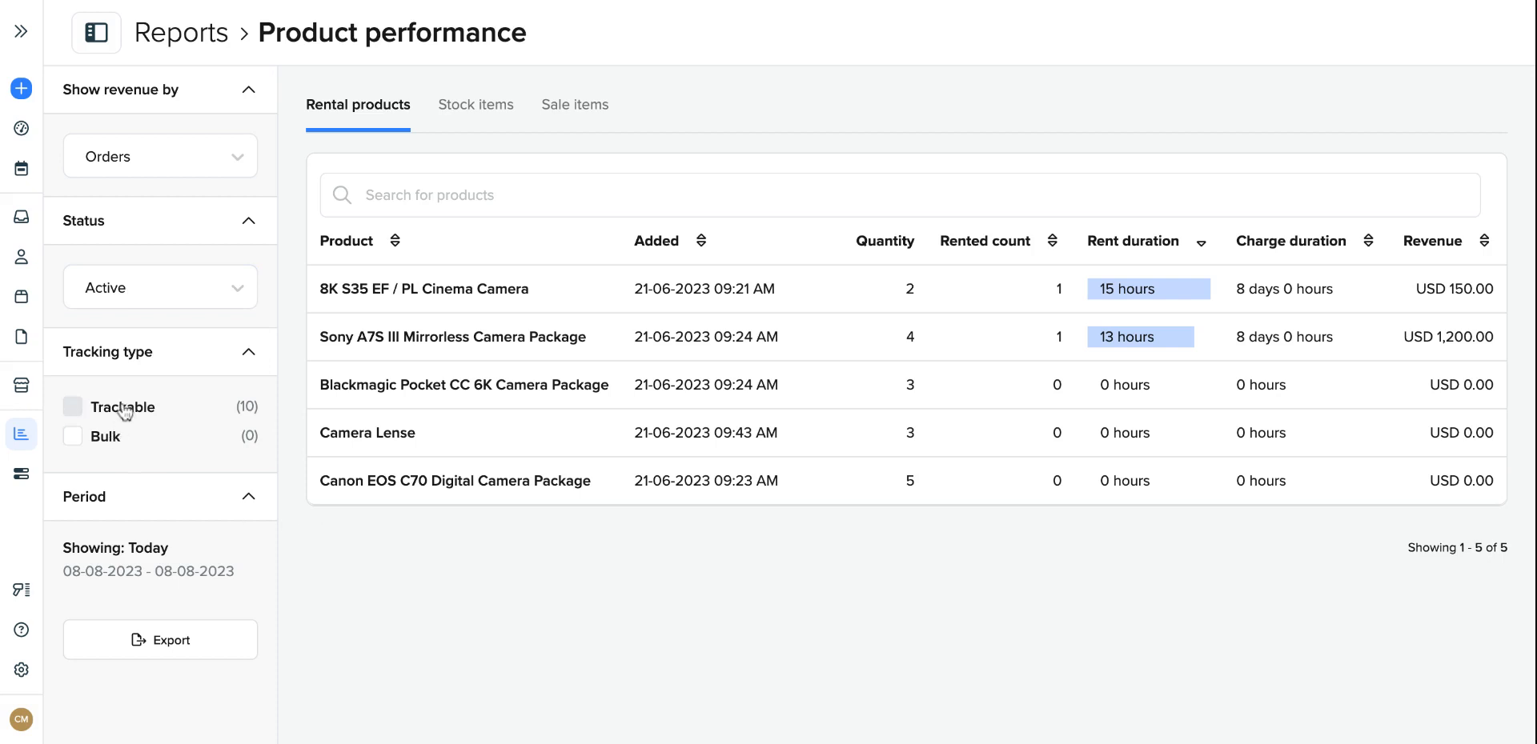
click(73, 406)
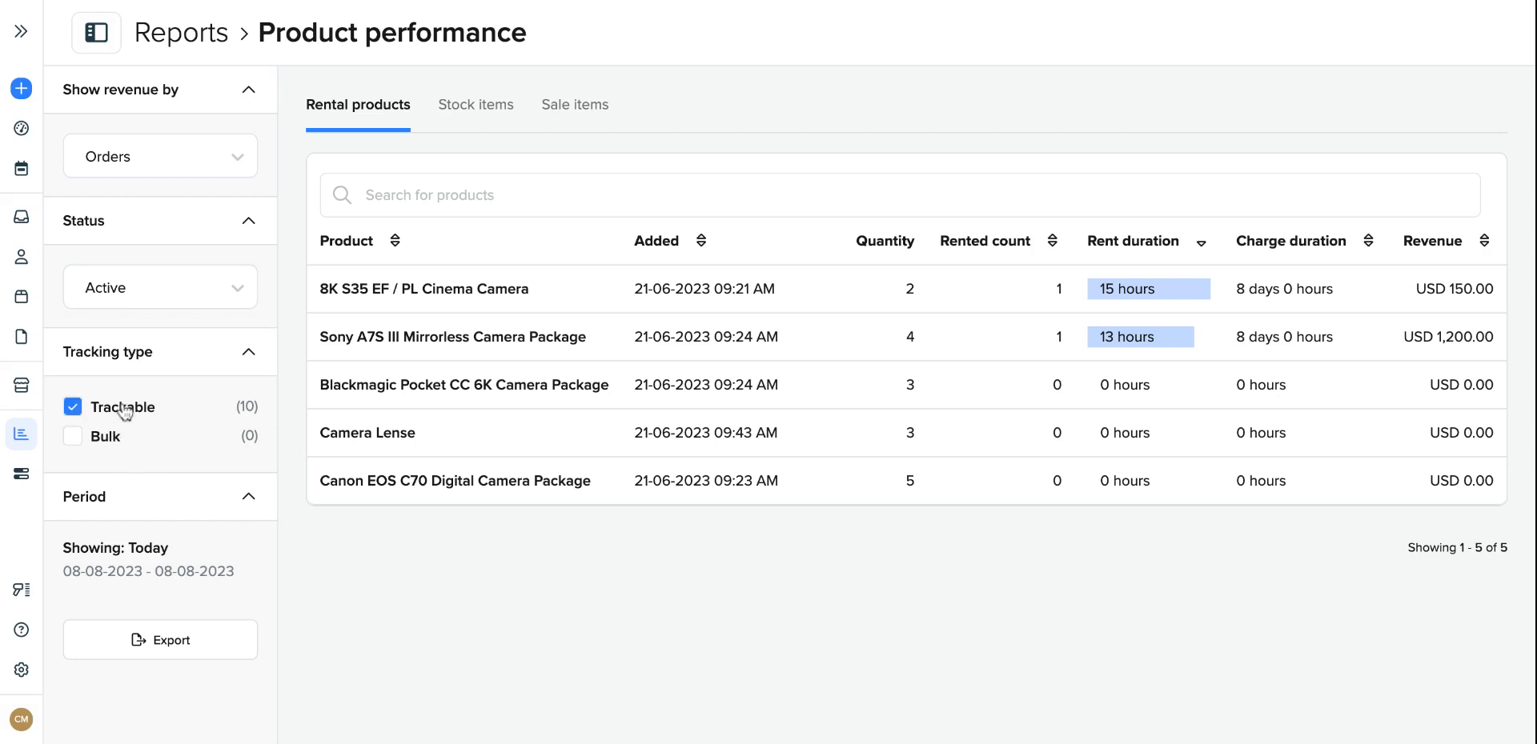
click(72, 407)
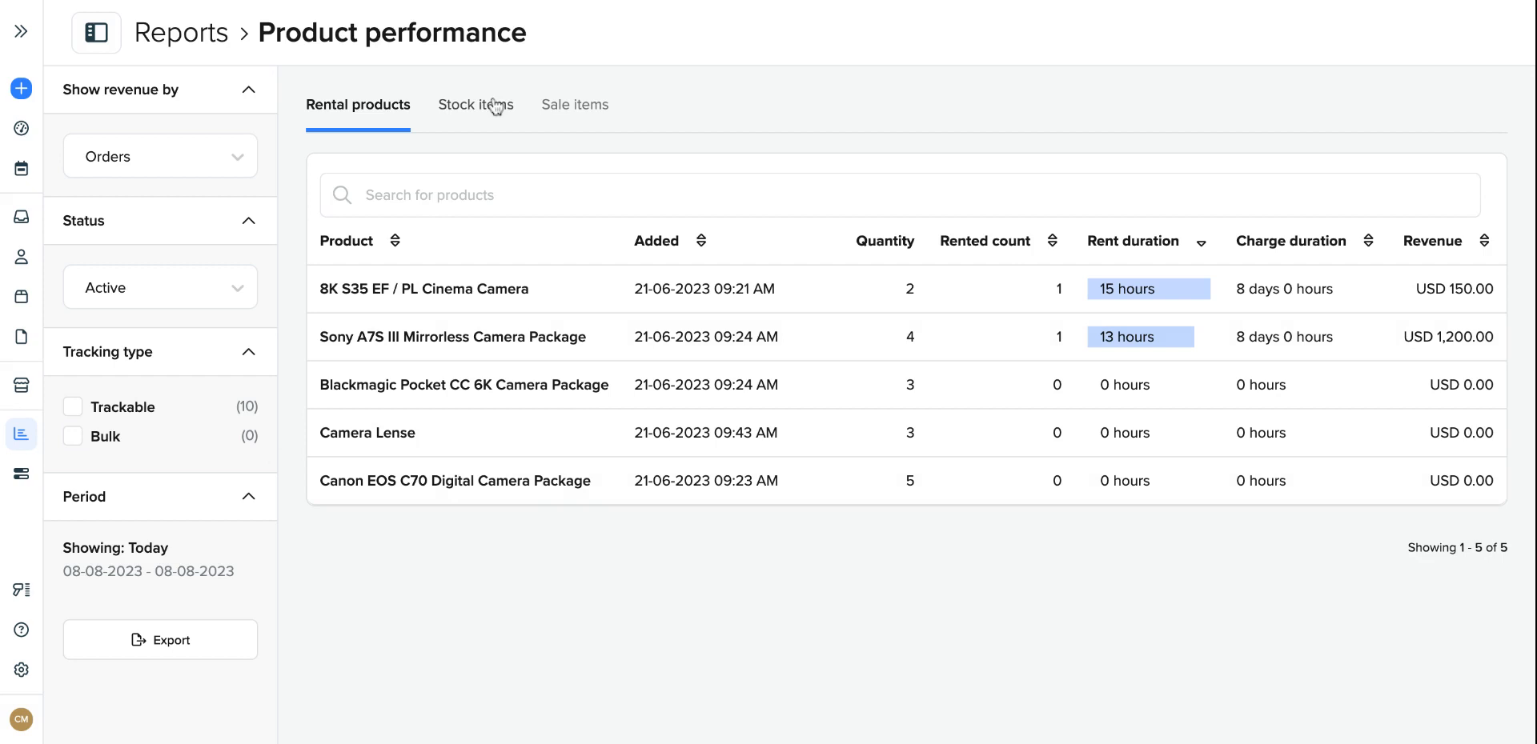
mouse_move(574, 112)
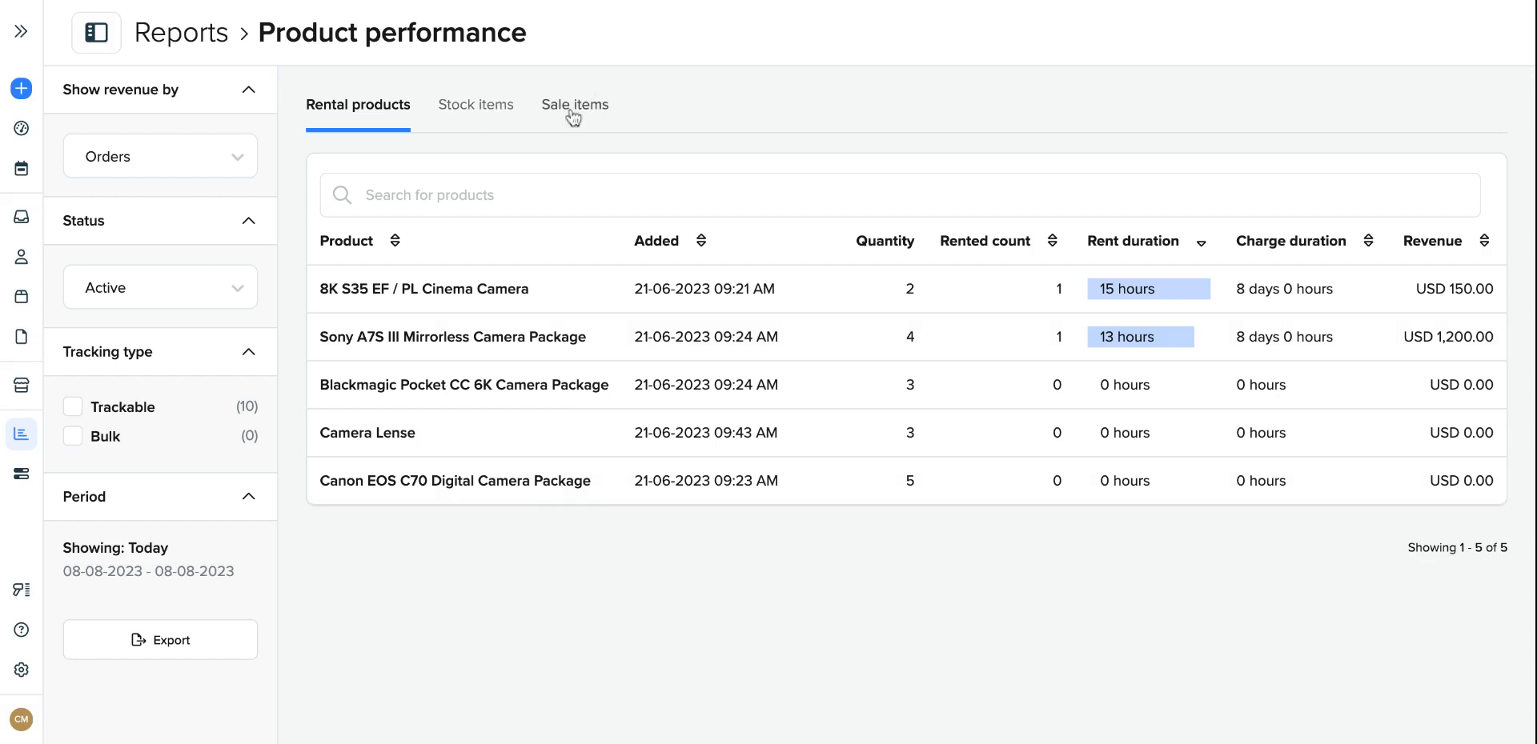
mouse_move(574, 115)
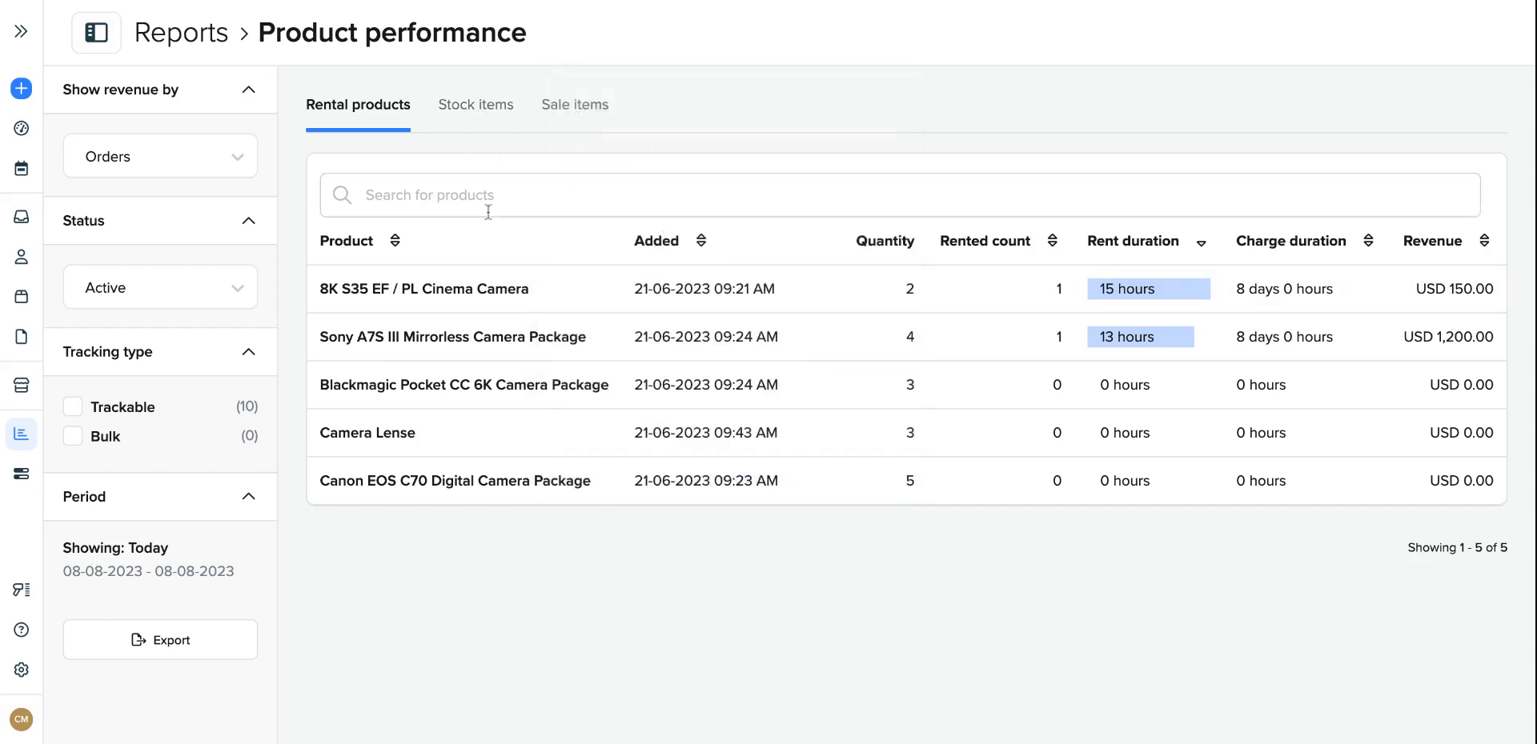
Step: Expand the 8K S35 EF / PL Cinema Camera row to its rented-count graph and stock items table
click(425, 288)
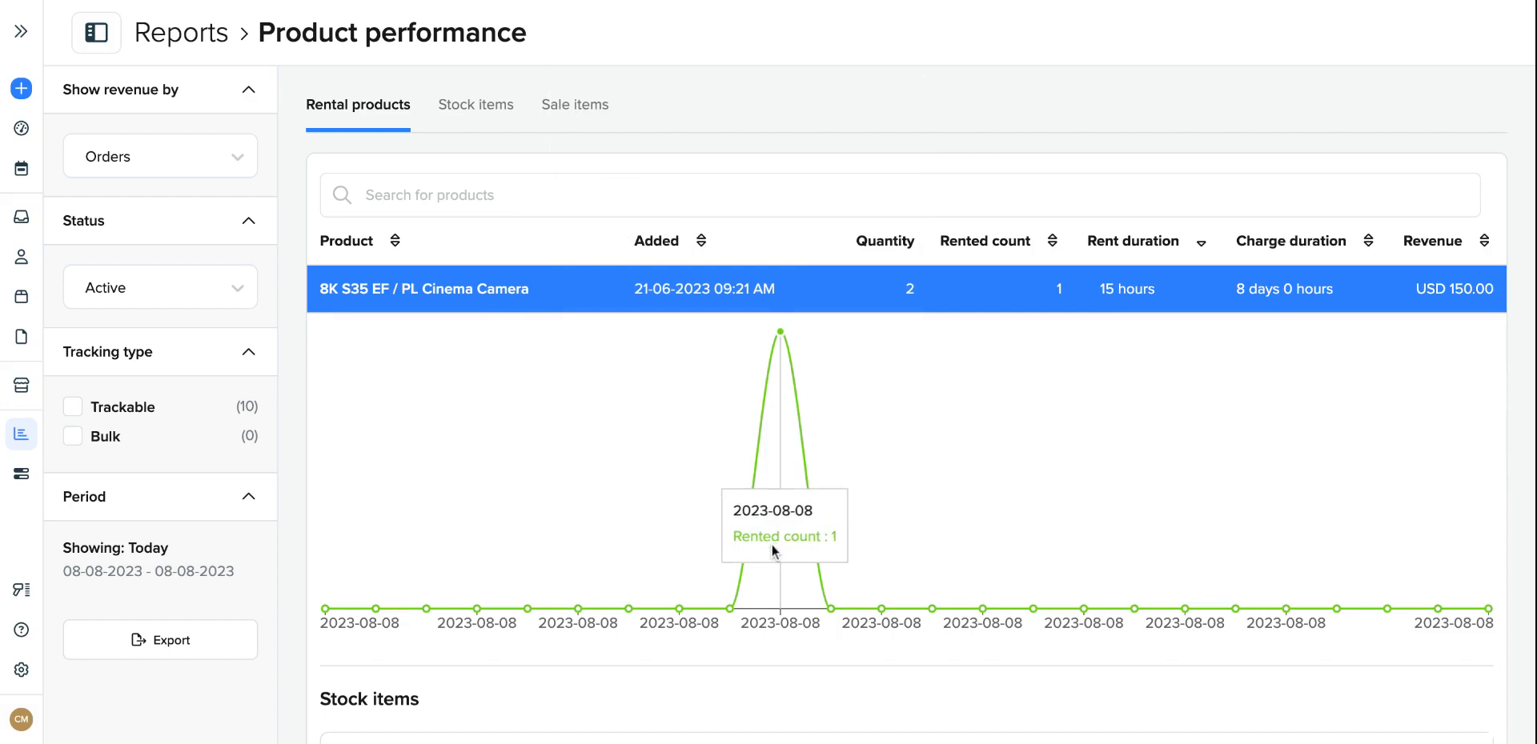
scroll(down, 3)
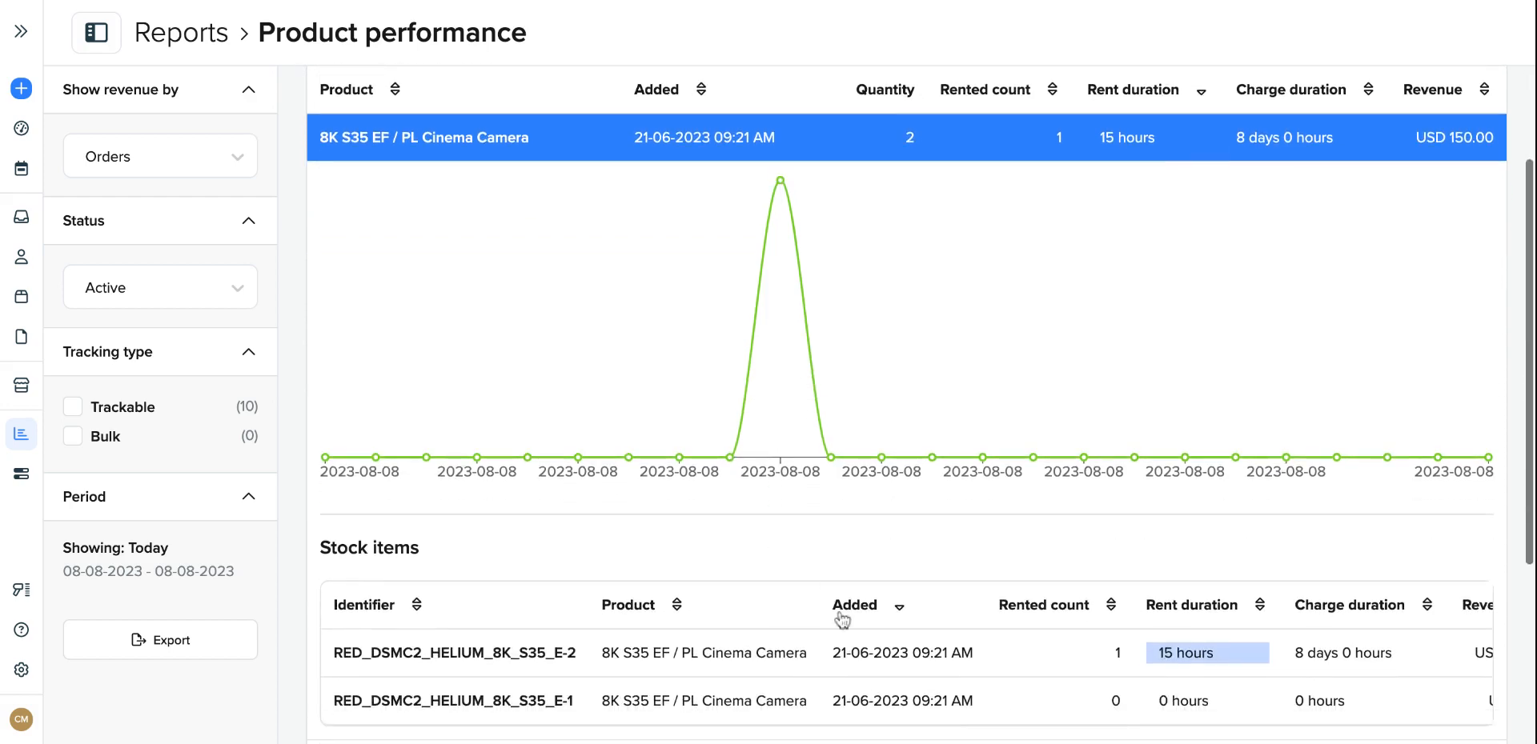
scroll(down, 3)
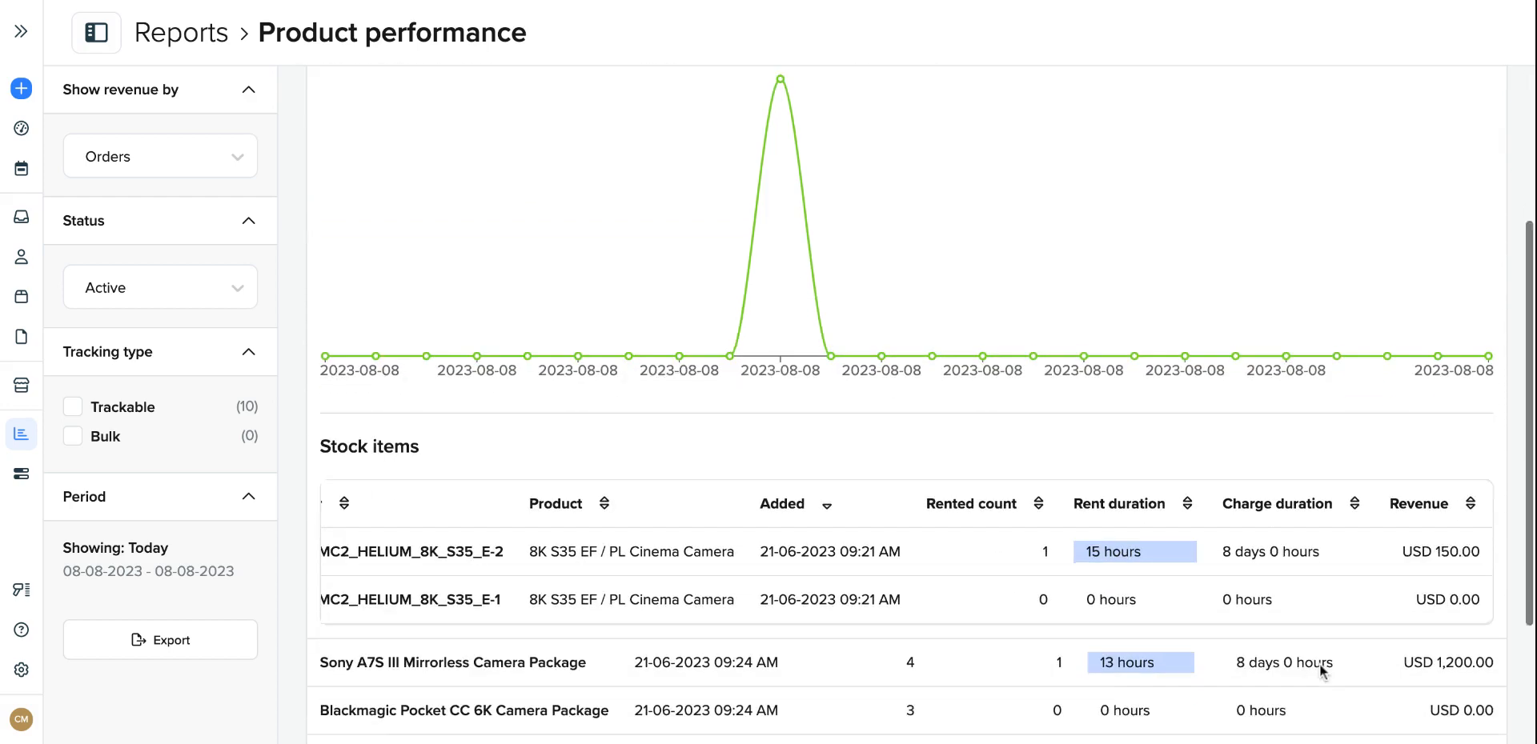
scroll(down, 3)
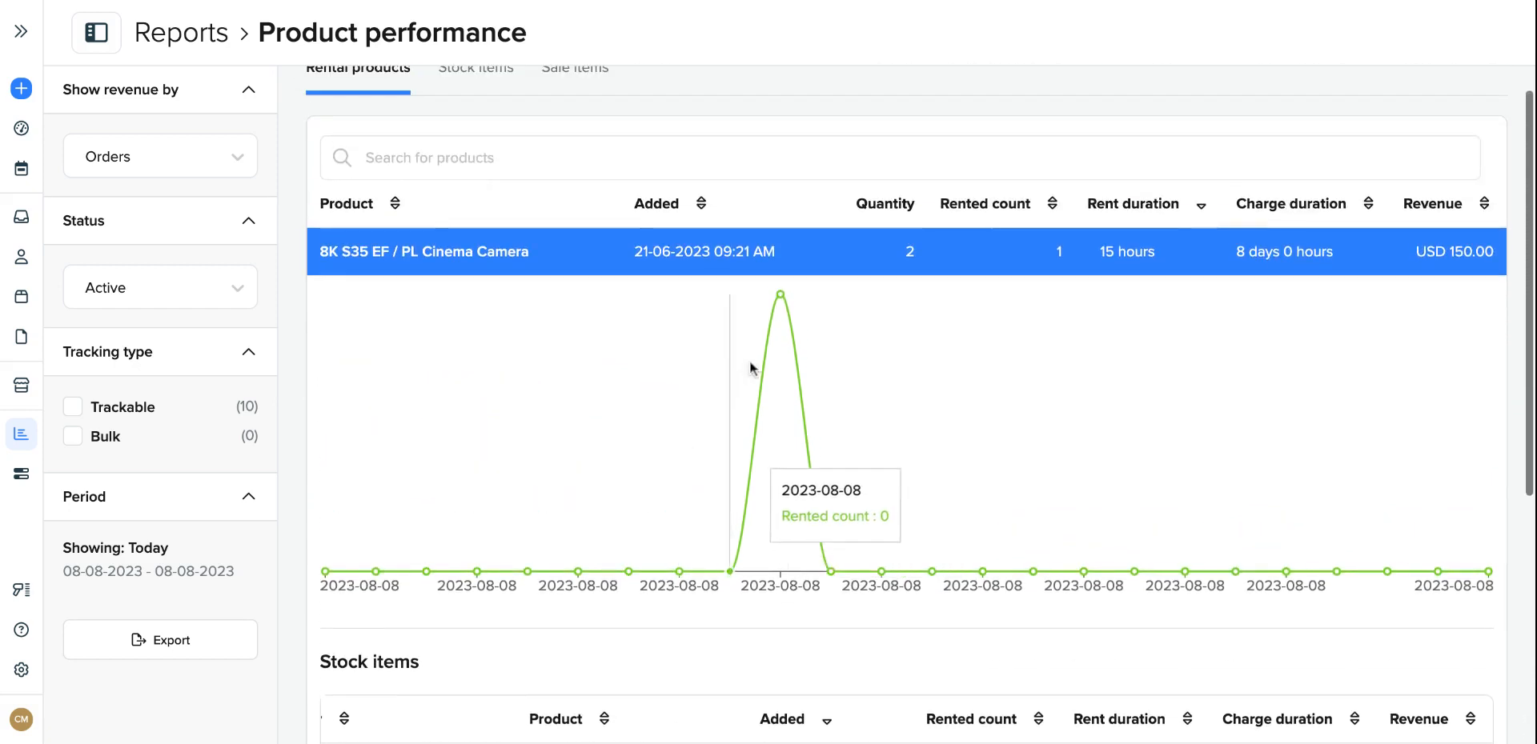
mouse_move(1044, 434)
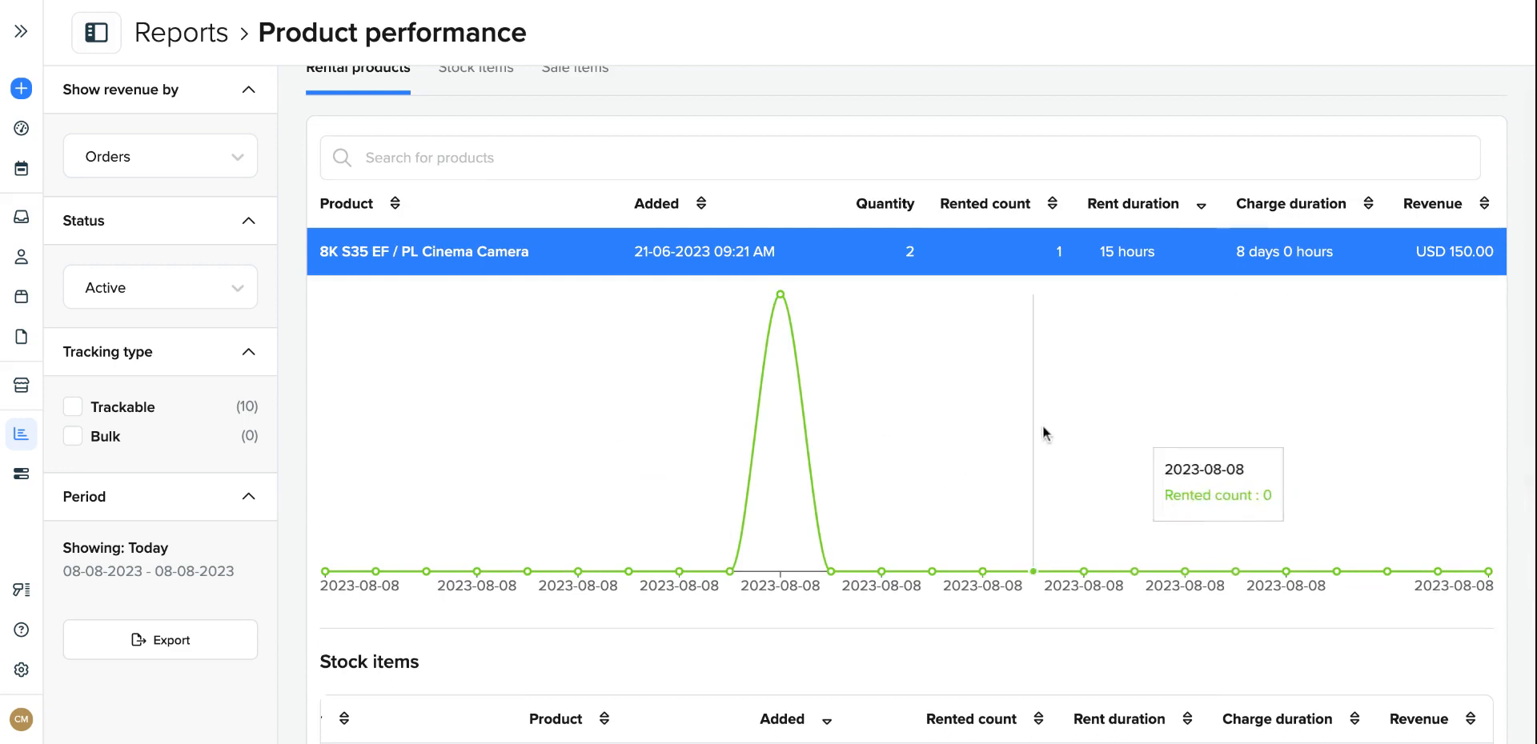
mouse_move(173, 549)
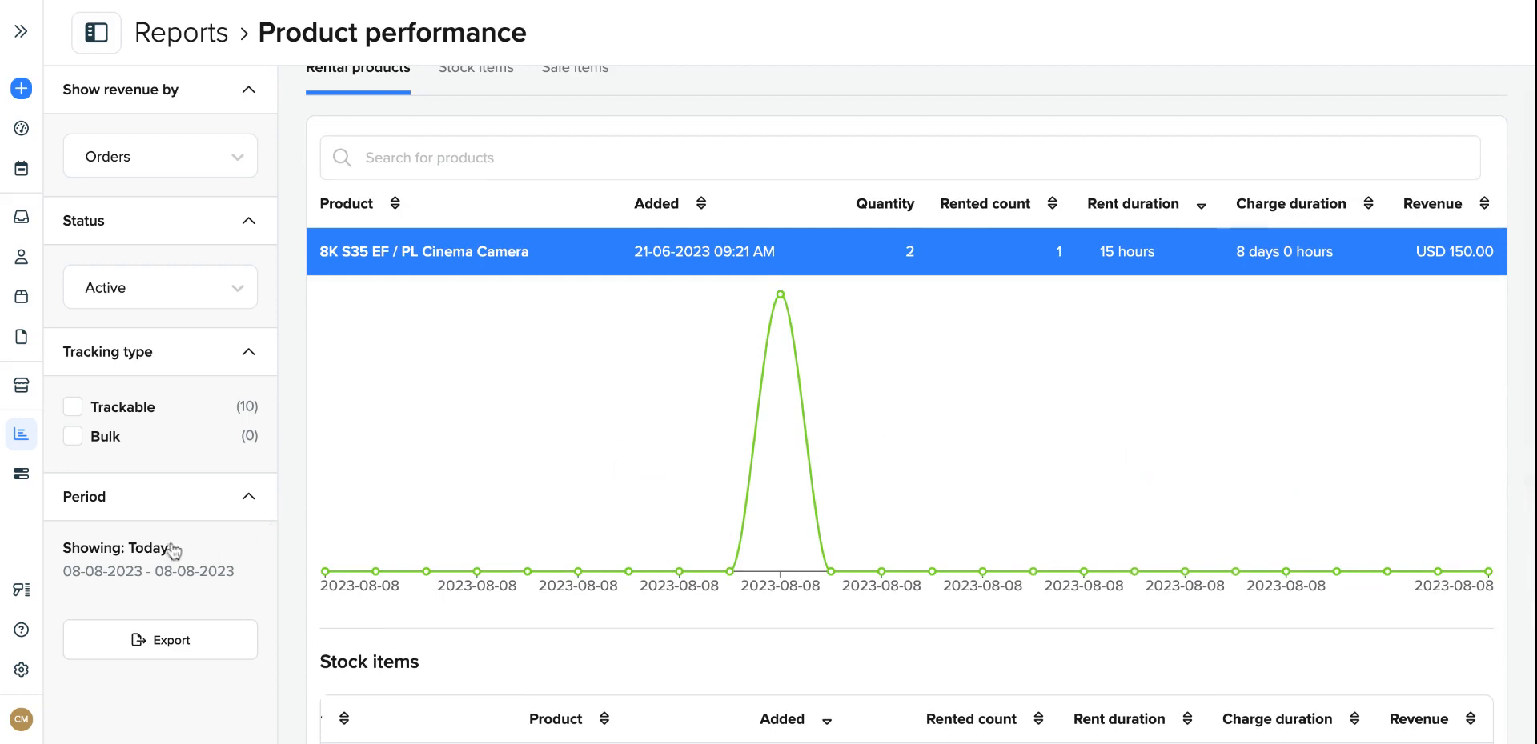
mouse_move(767, 461)
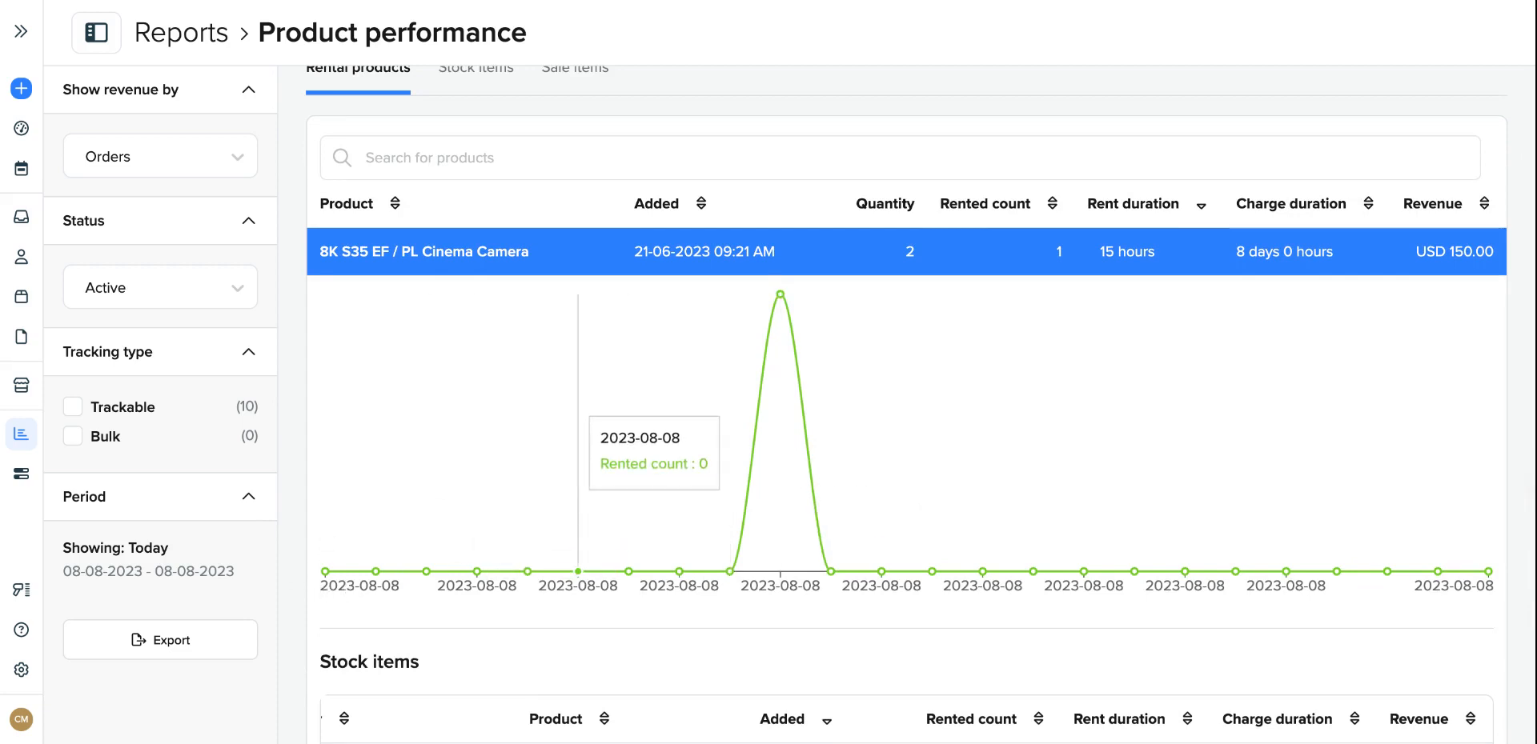
mouse_move(544, 152)
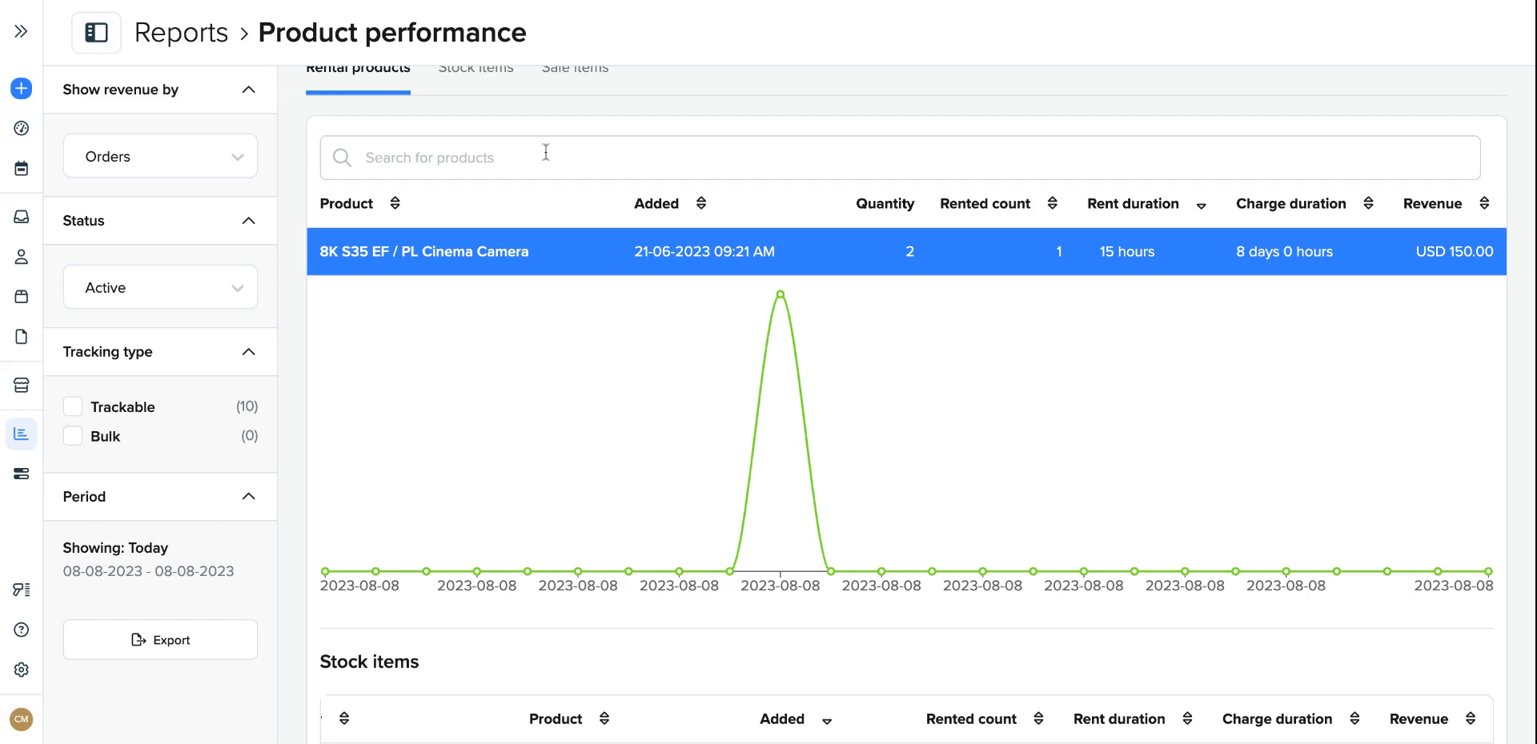
mouse_move(702, 251)
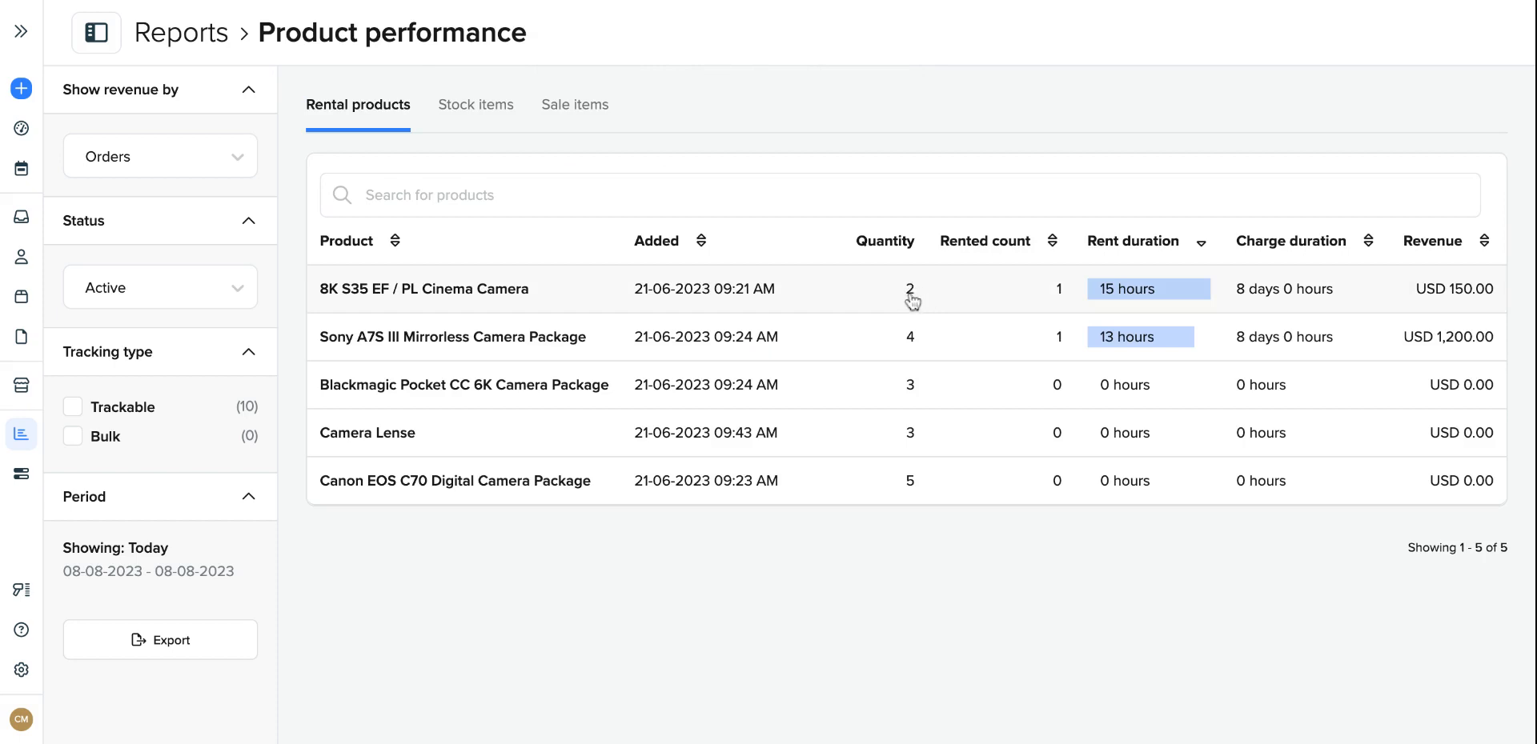
mouse_move(1050, 295)
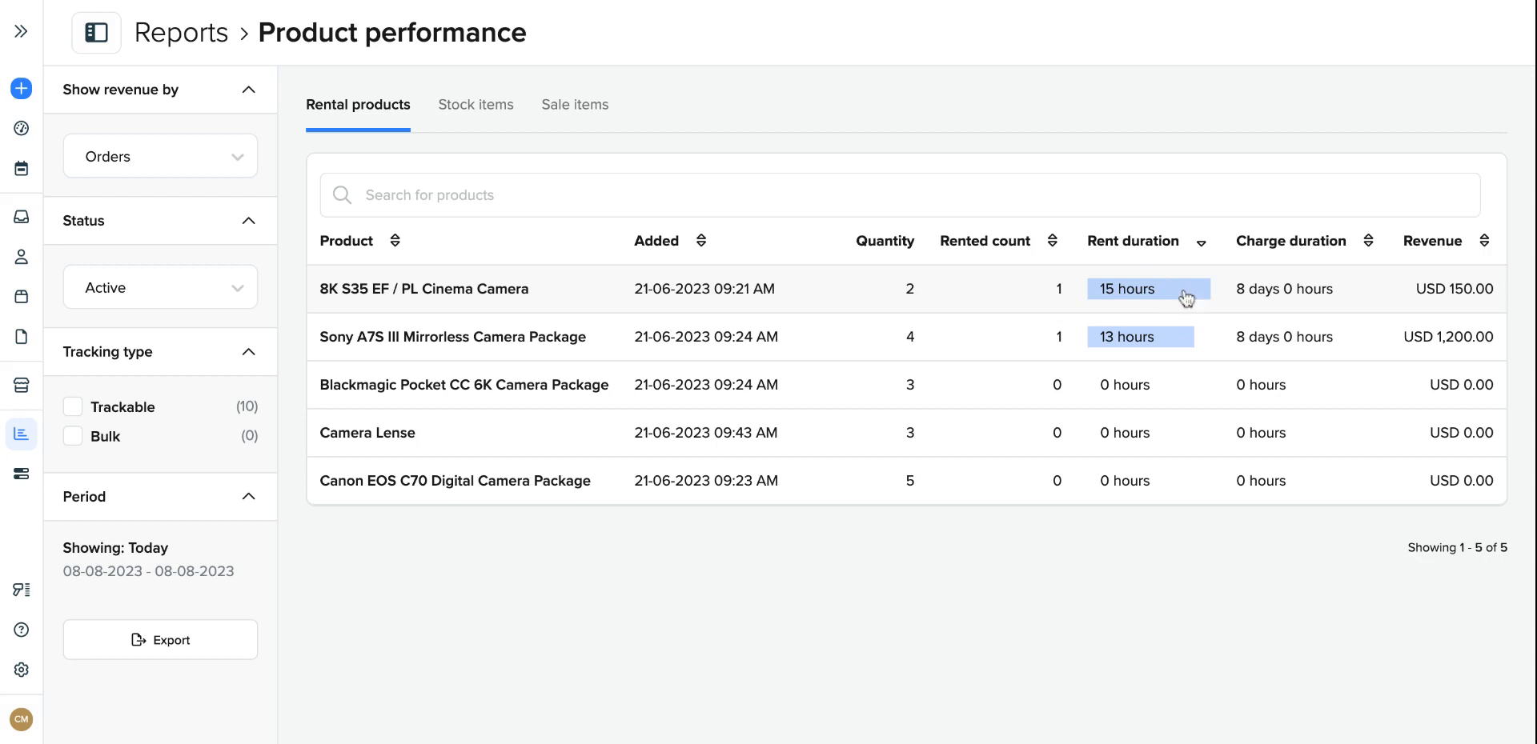
mouse_move(1321, 299)
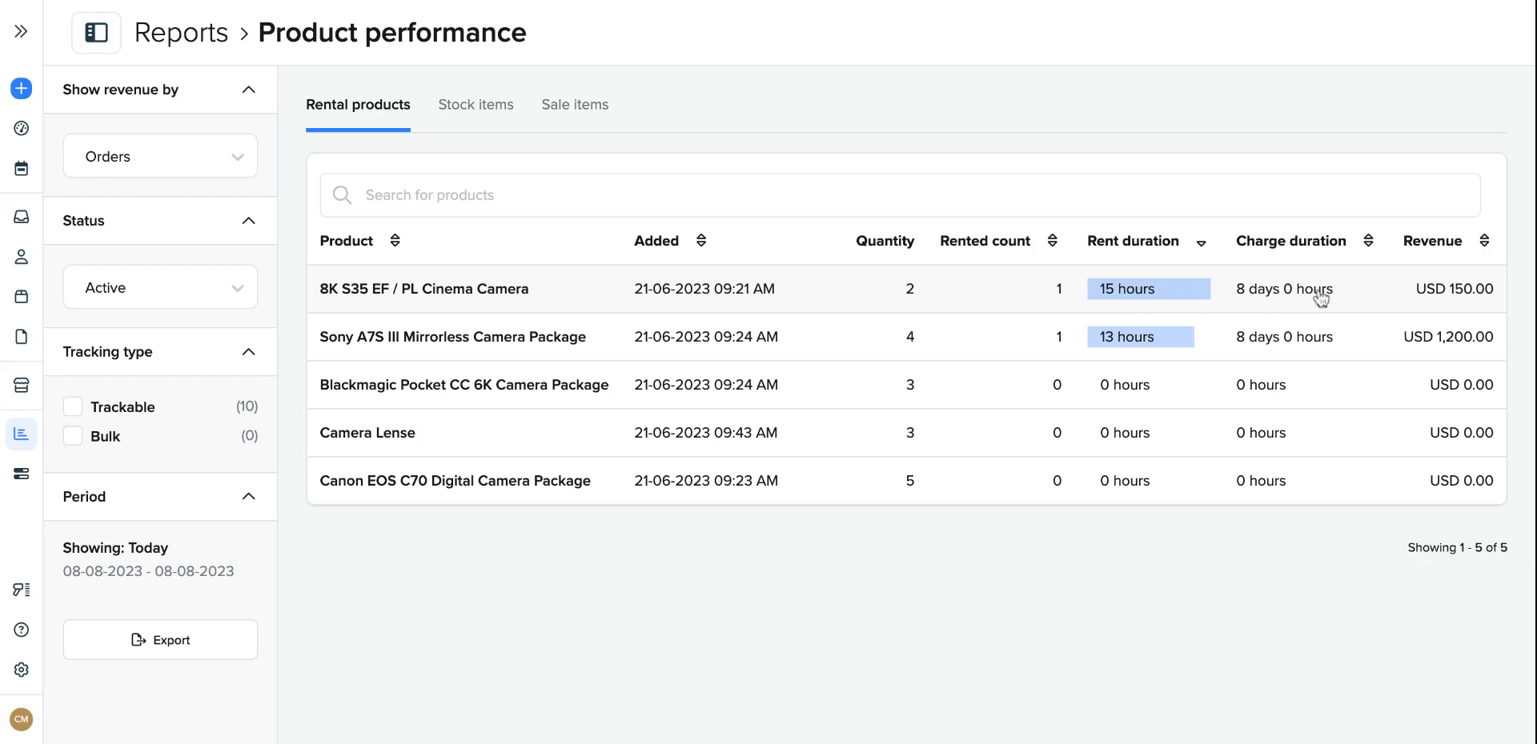
mouse_move(1487, 296)
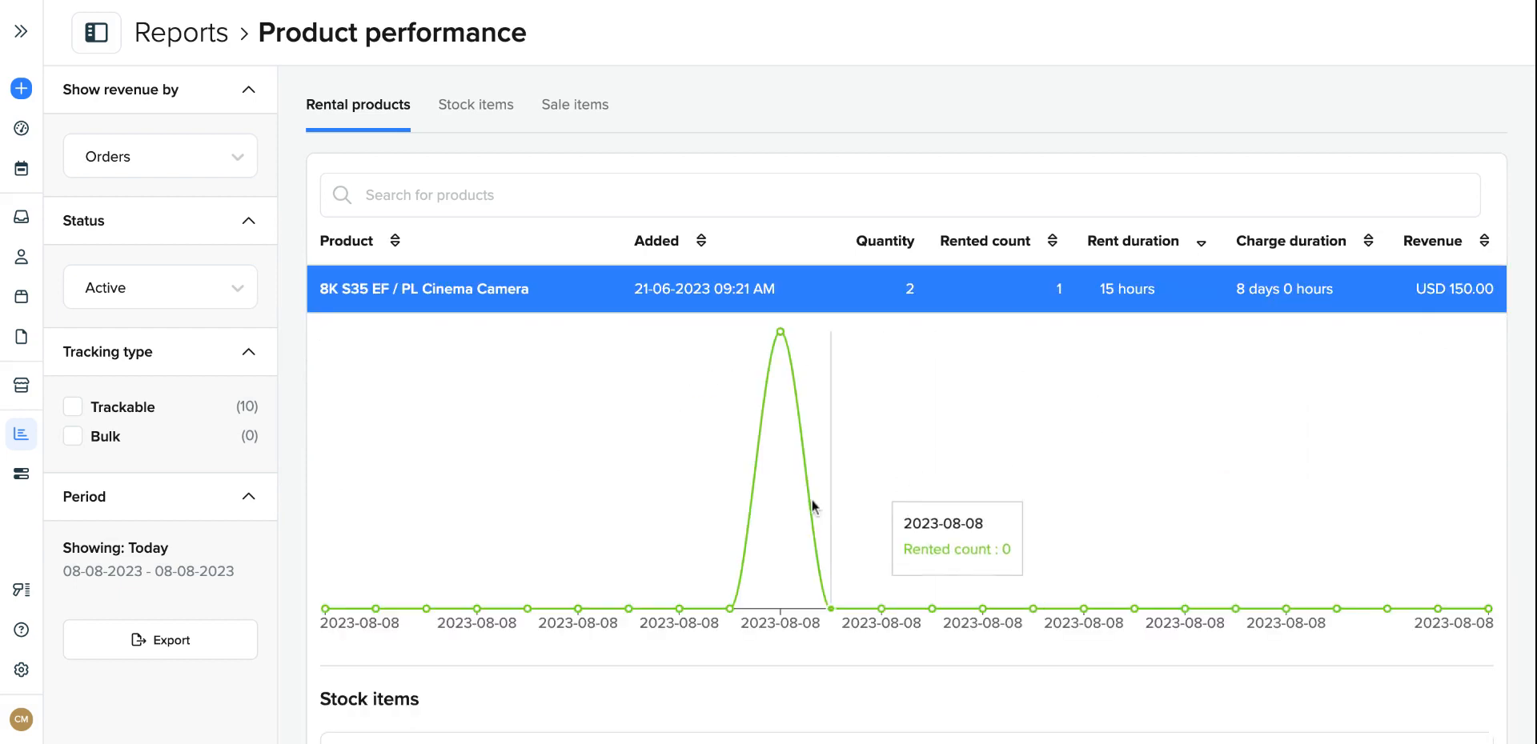
mouse_move(919, 467)
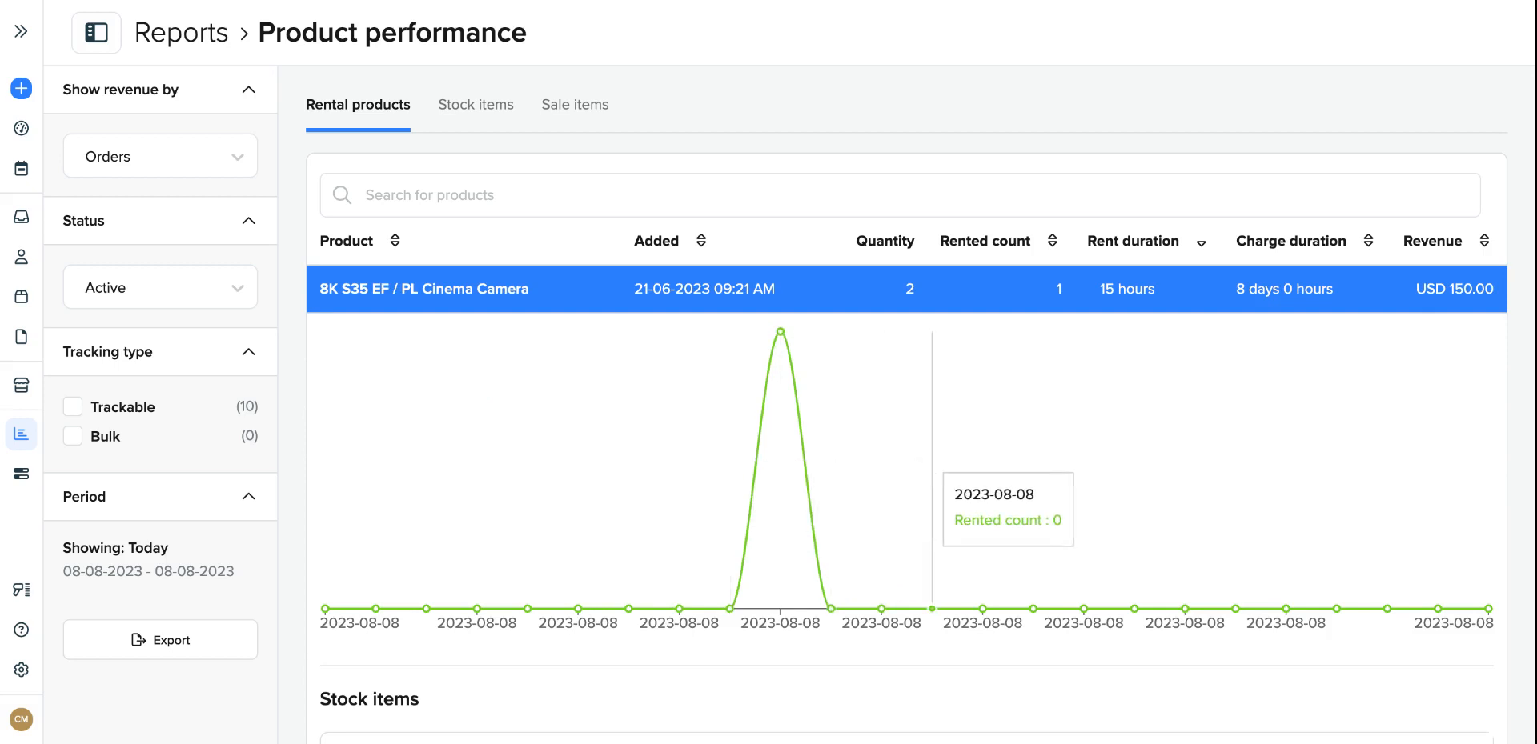
mouse_move(688, 402)
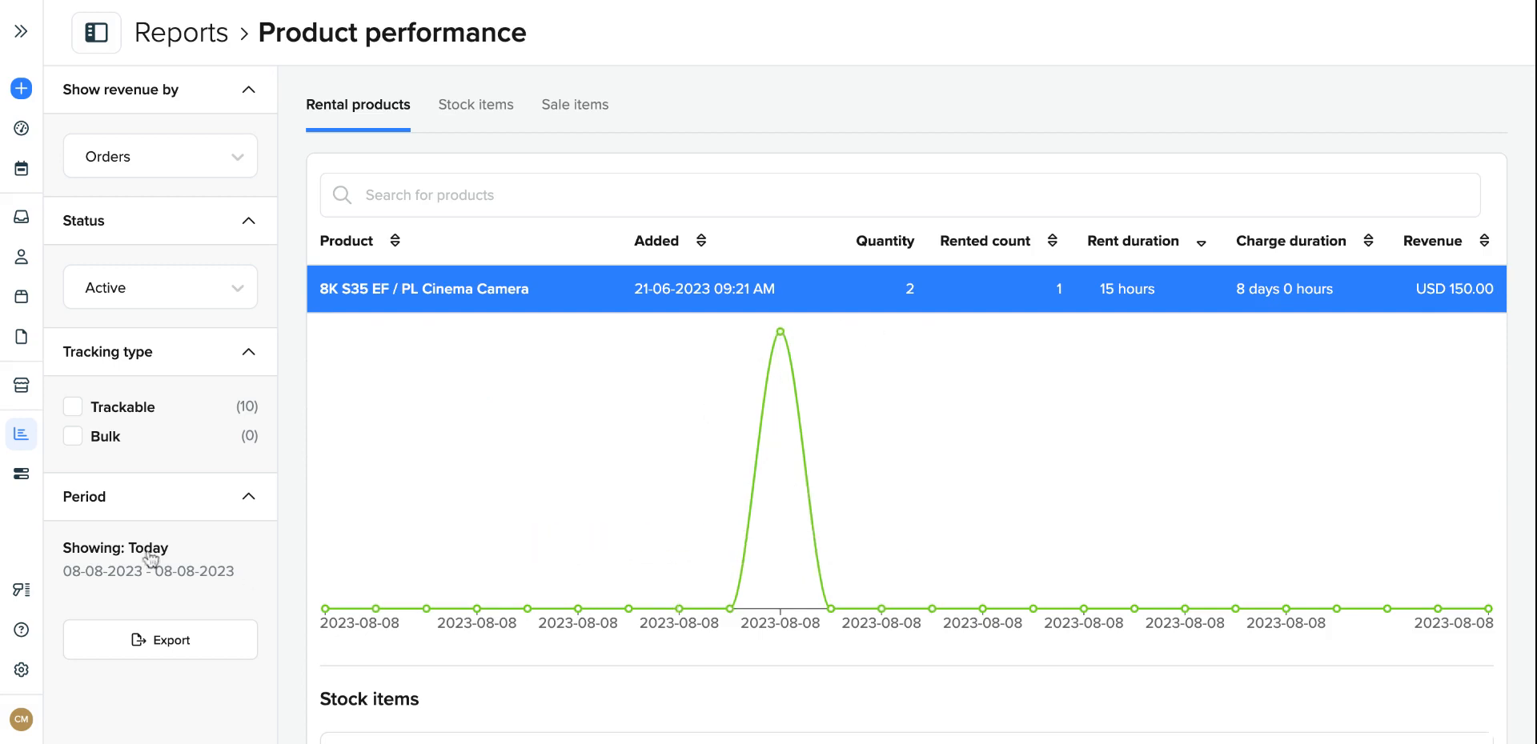
mouse_move(166, 562)
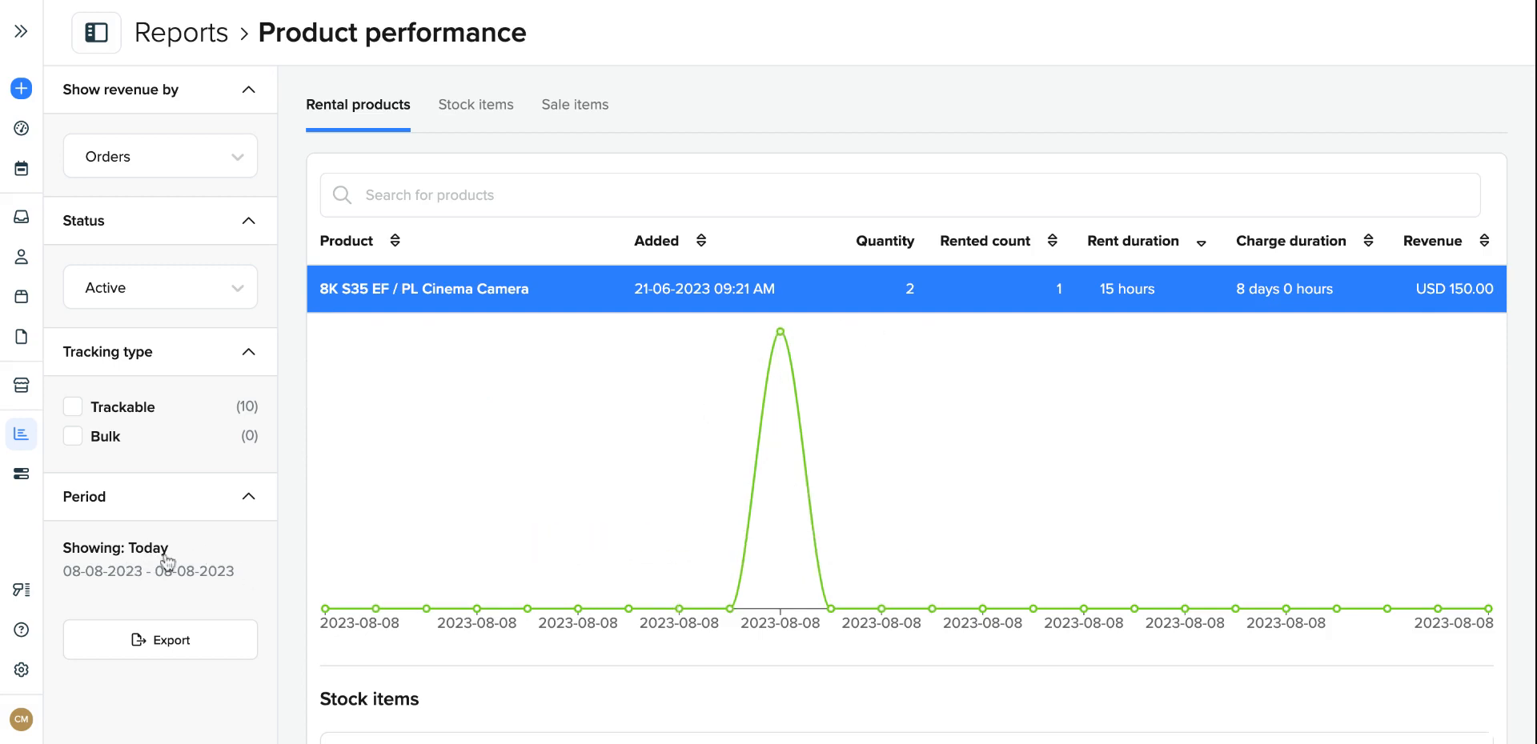
mouse_move(166, 559)
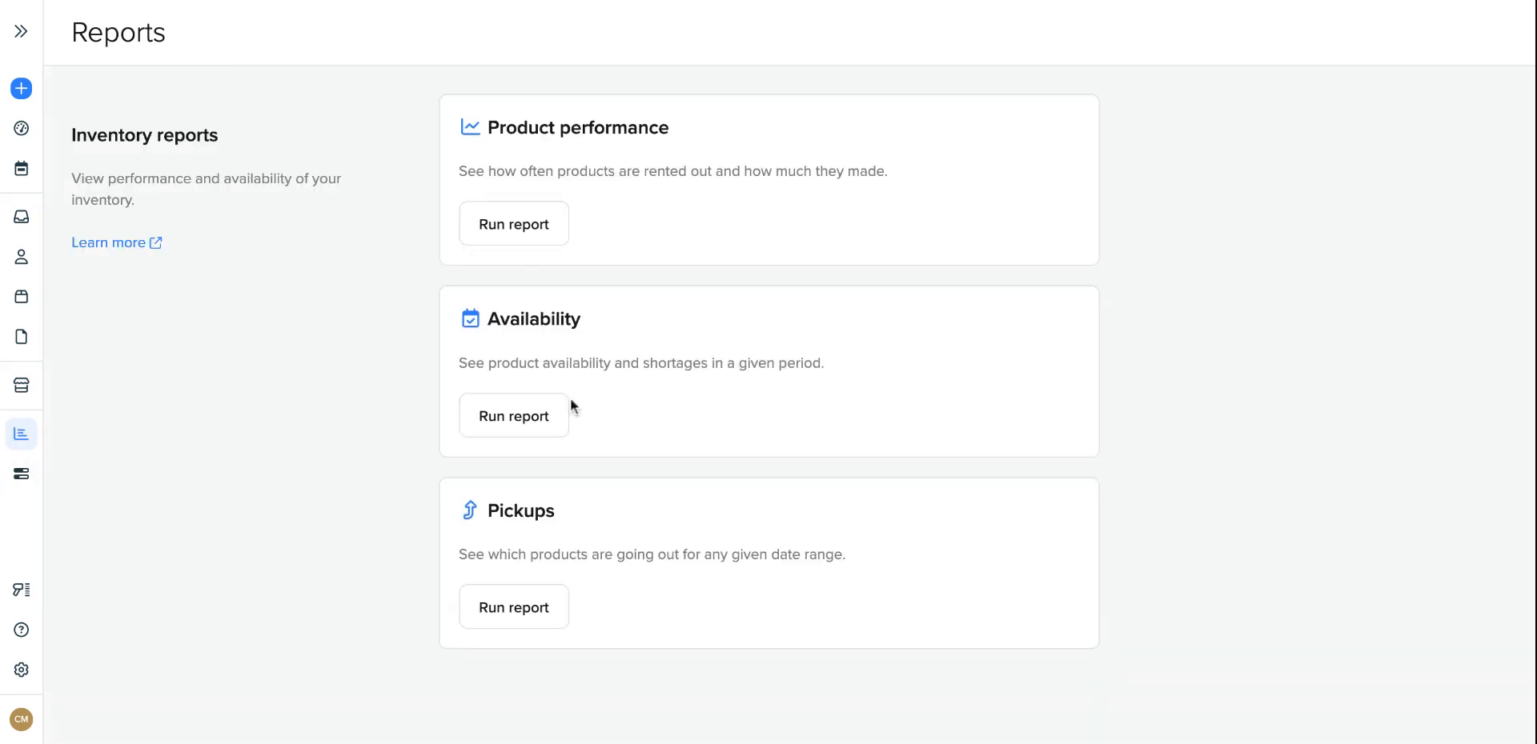
Step: Run the Availability report for this week and start searching its five-product list
click(514, 415)
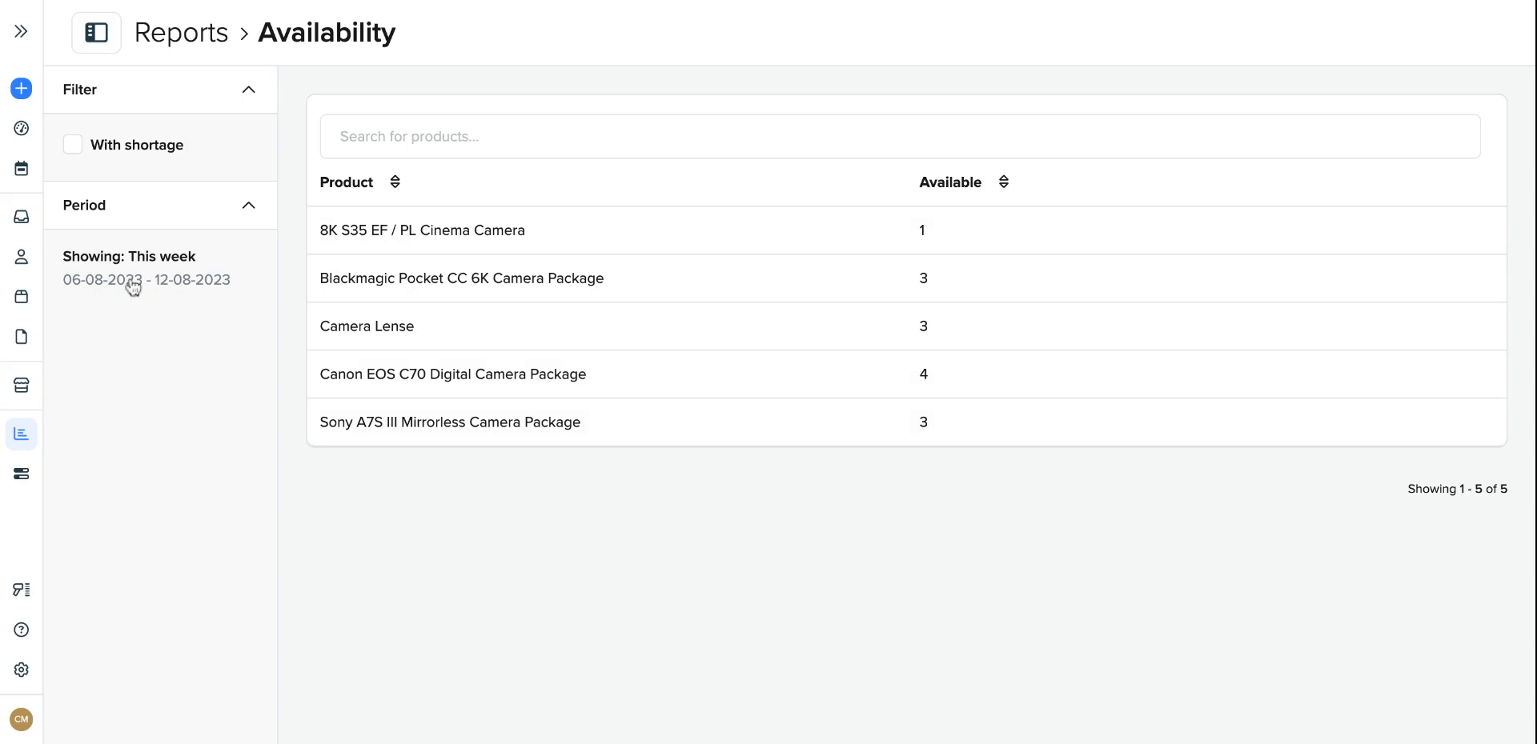
mouse_move(195, 296)
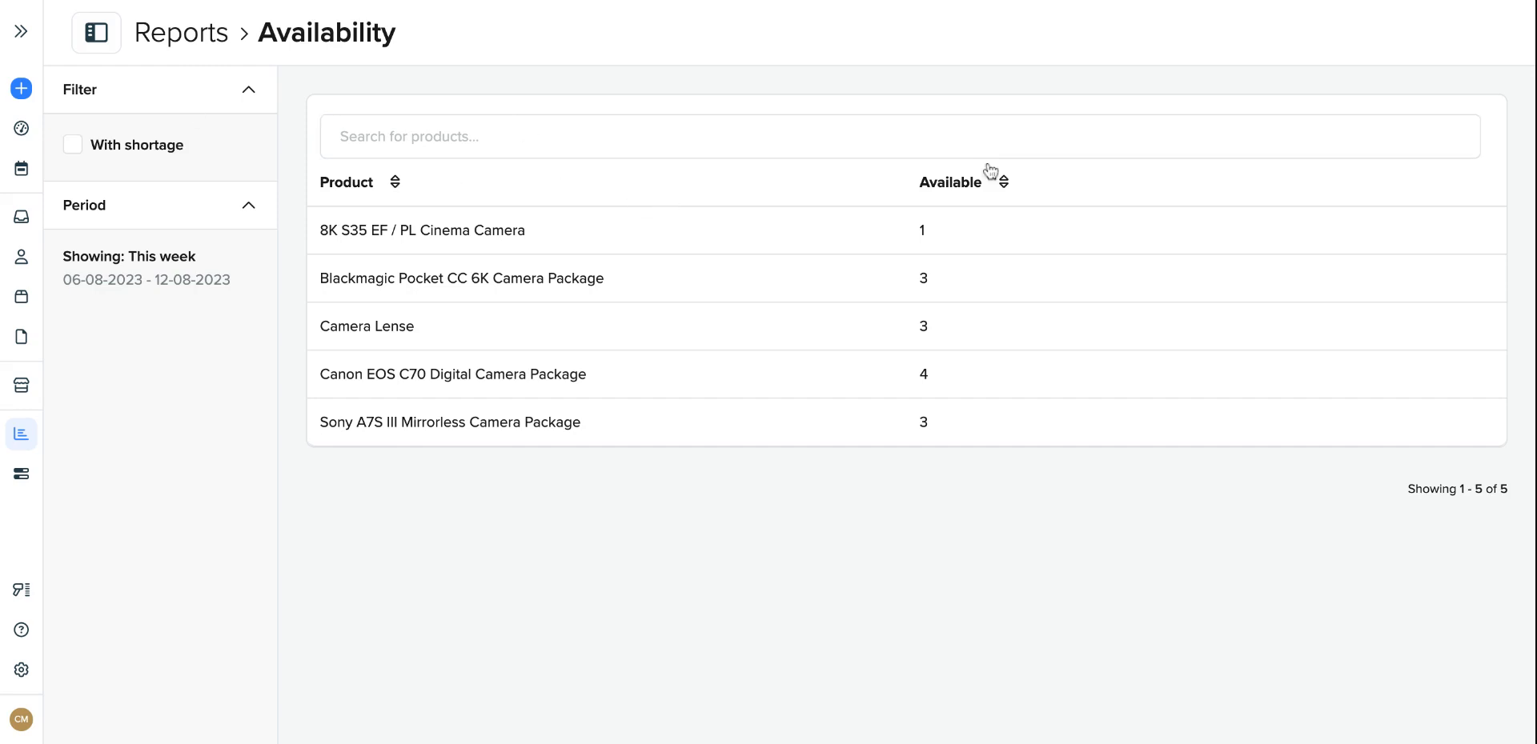
click(636, 136)
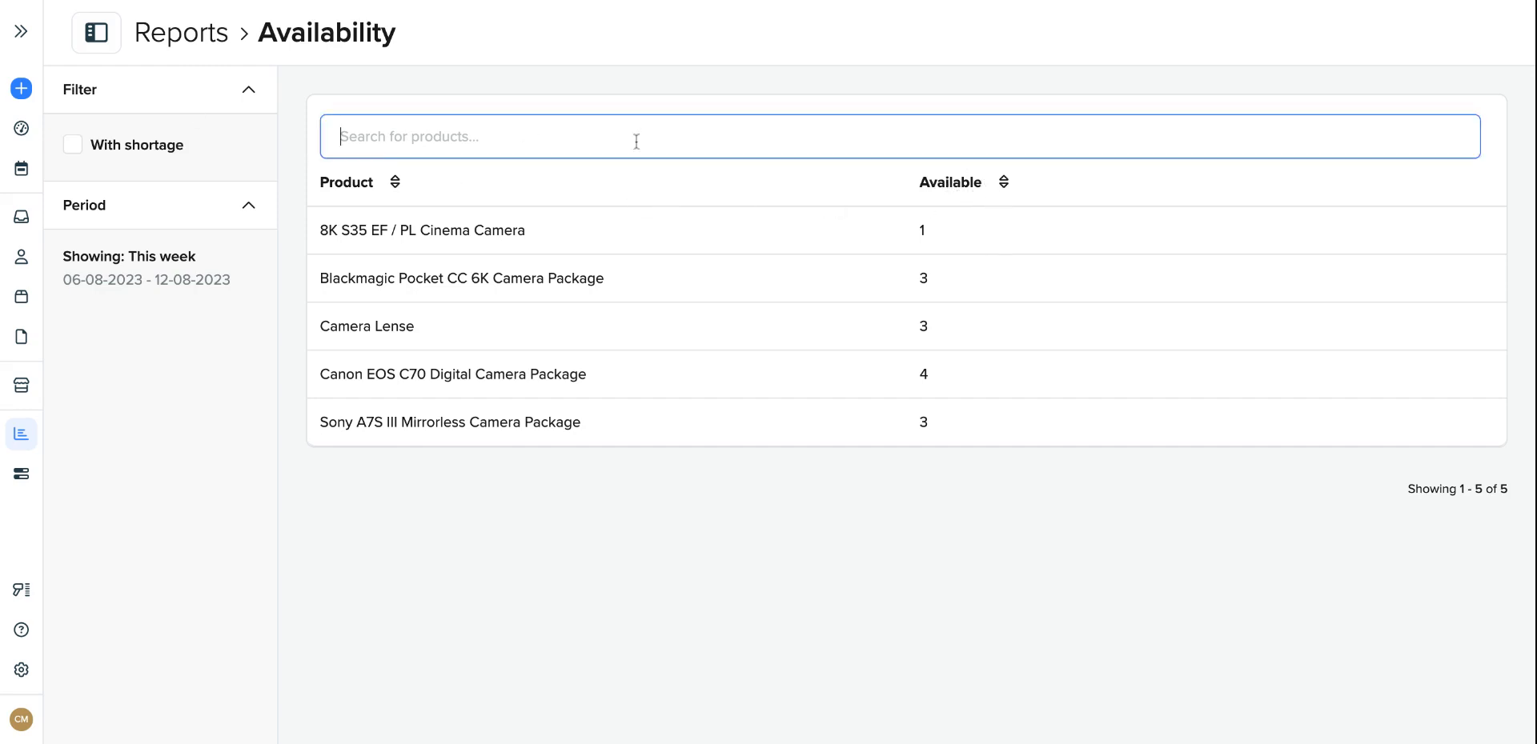
click(542, 551)
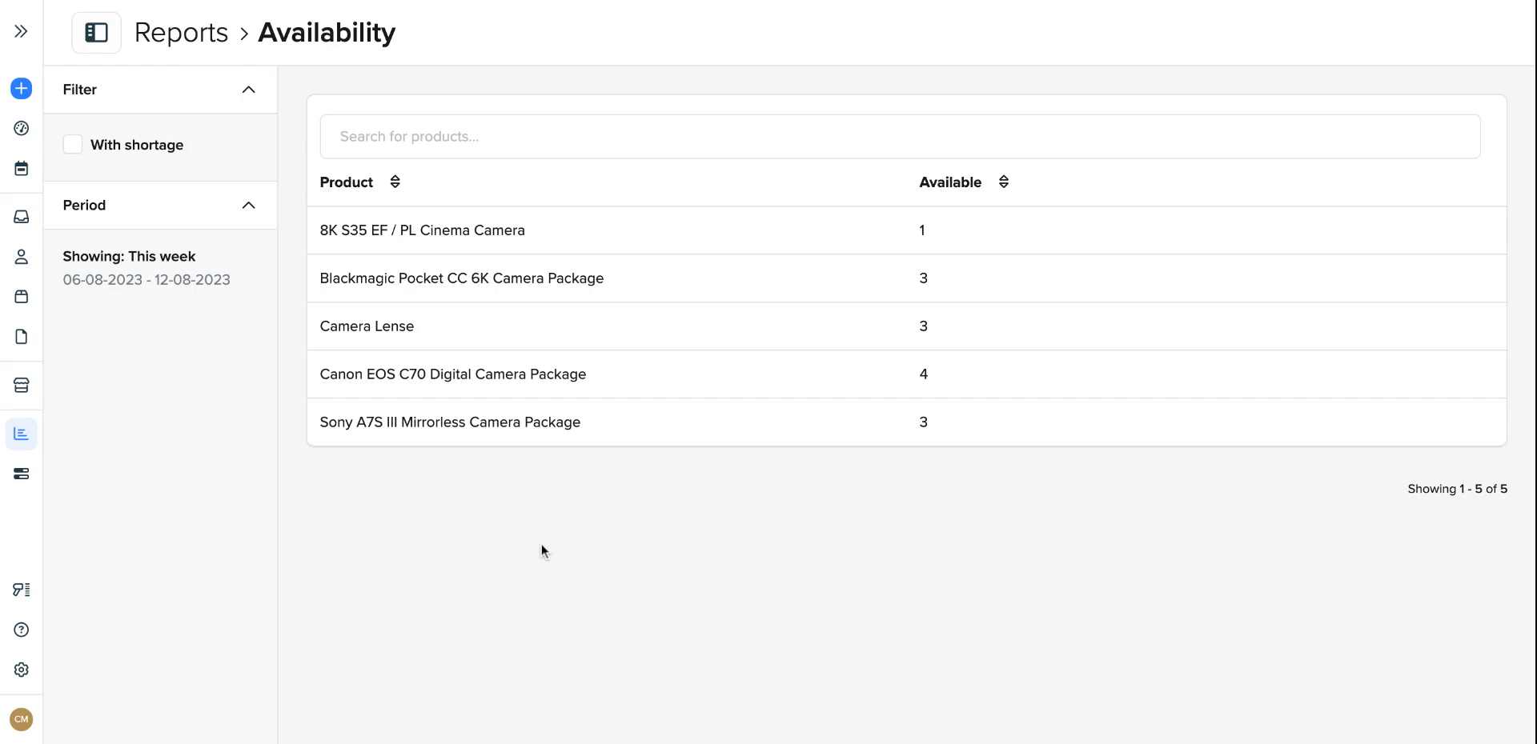
mouse_move(213, 461)
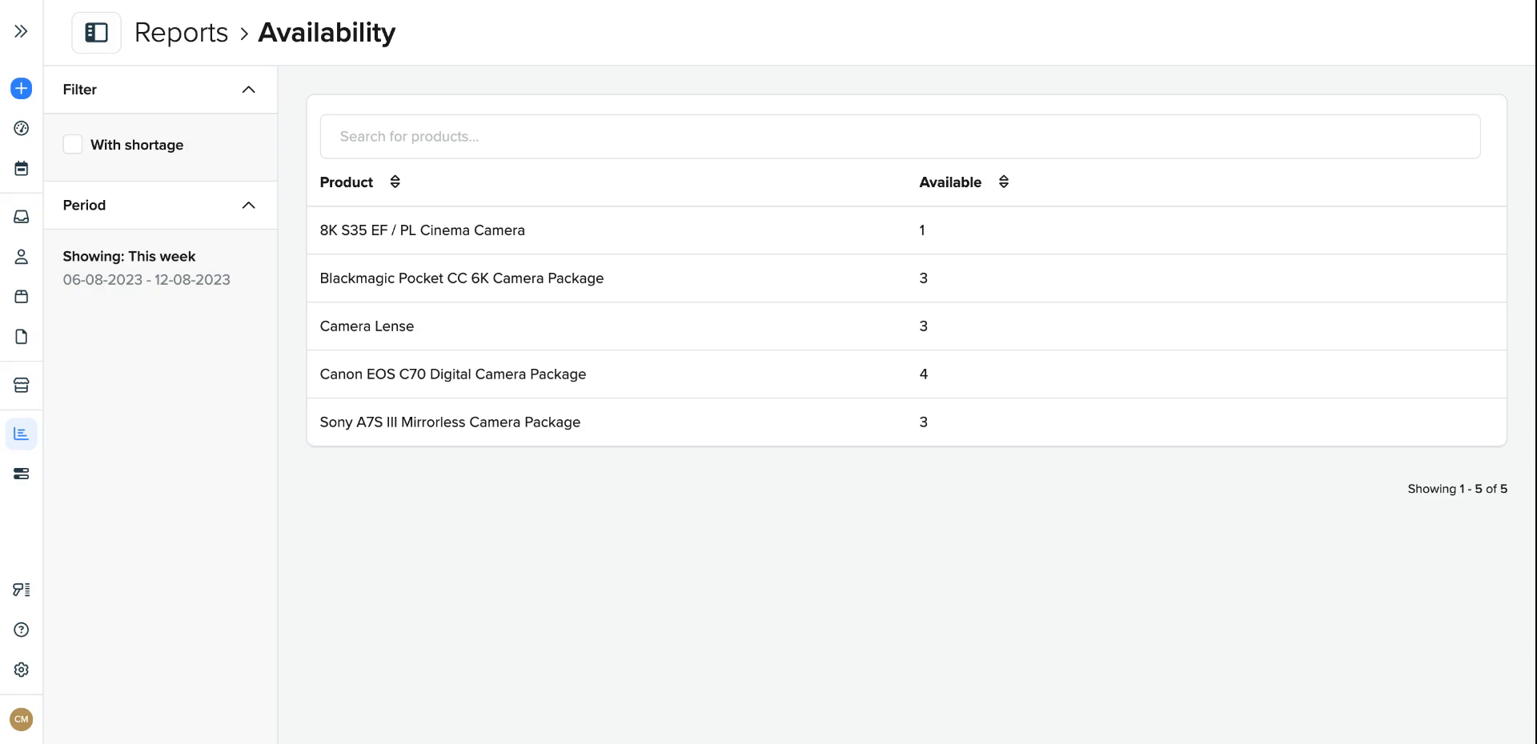
mouse_move(218, 428)
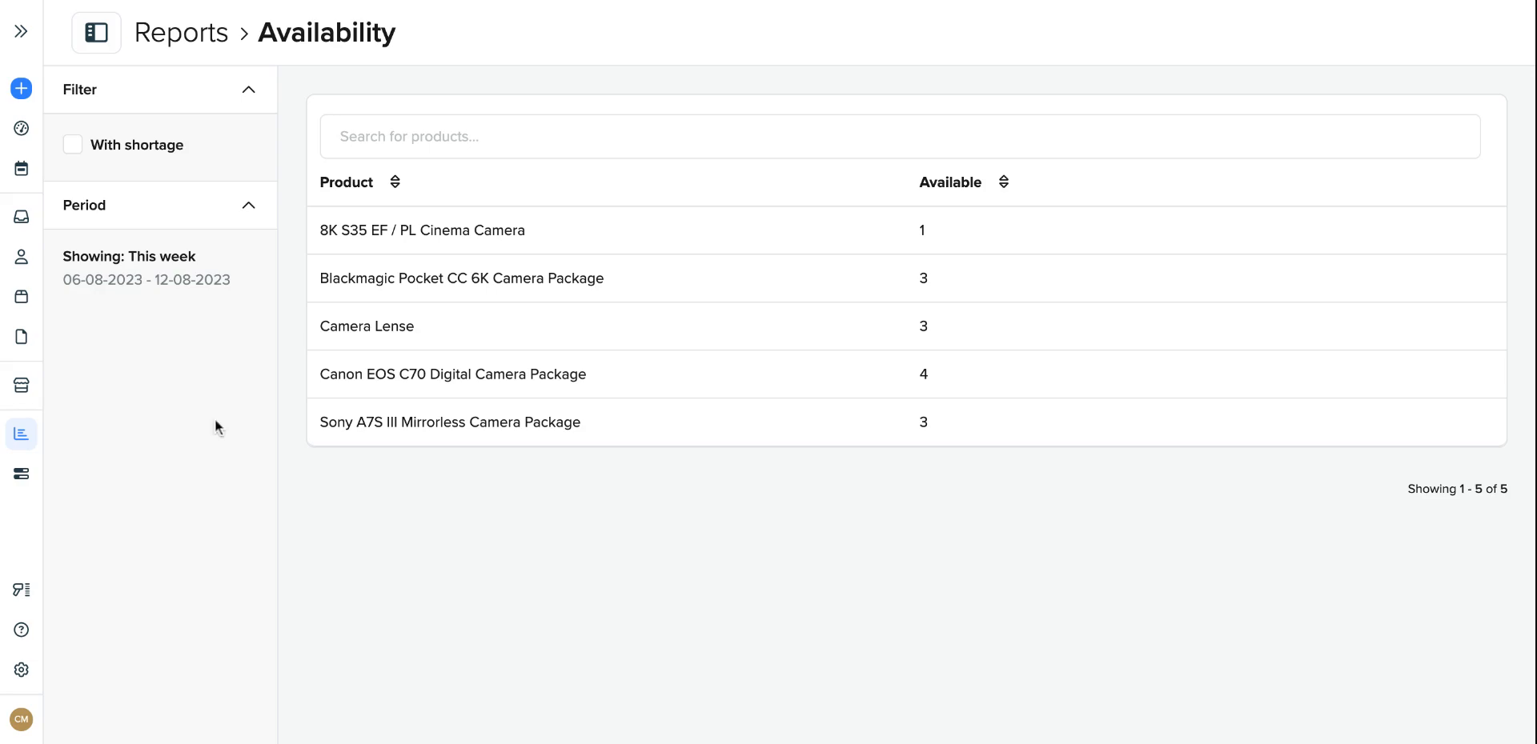